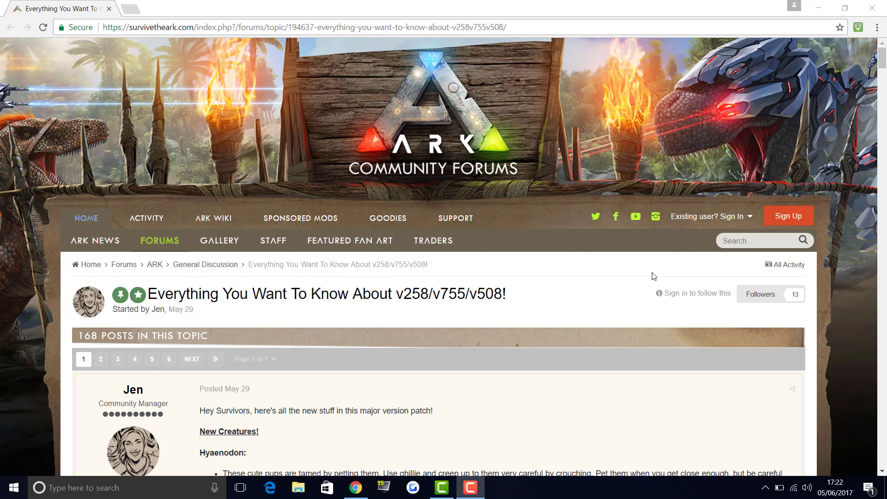
pyautogui.moveTo(563, 310)
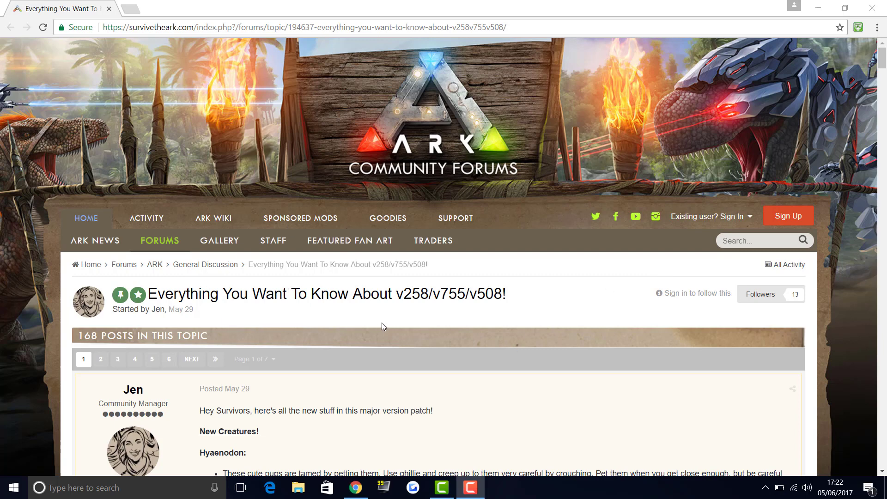
pyautogui.moveTo(419, 307)
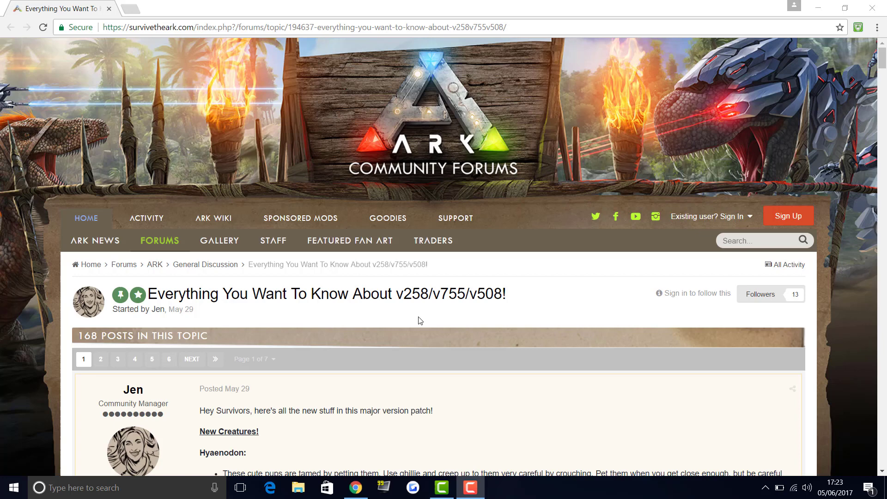
pyautogui.scroll(-3)
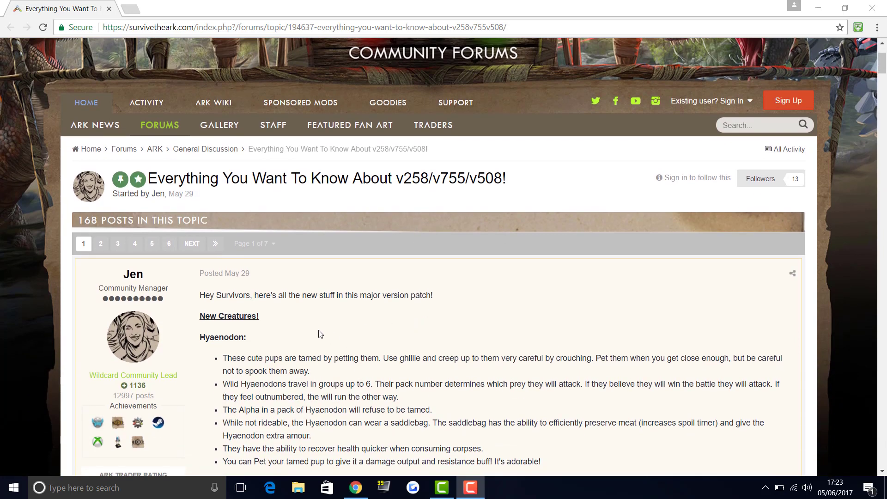
pyautogui.moveTo(351, 318)
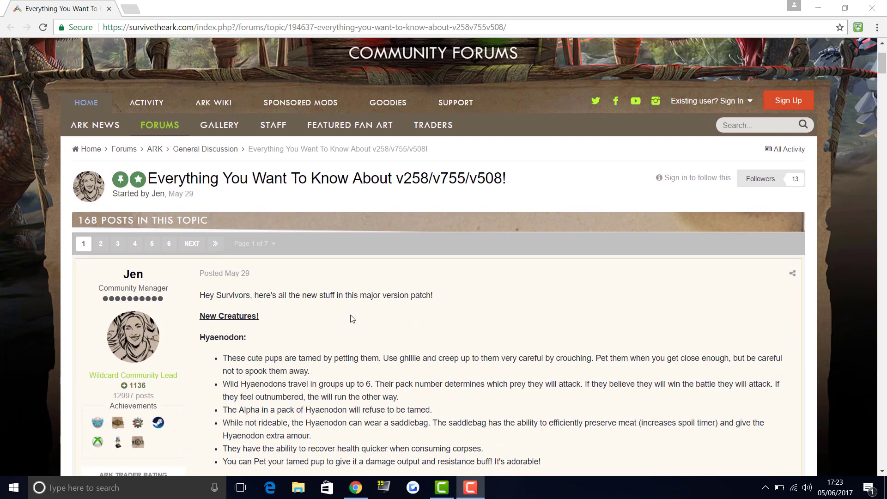
pyautogui.moveTo(309, 338)
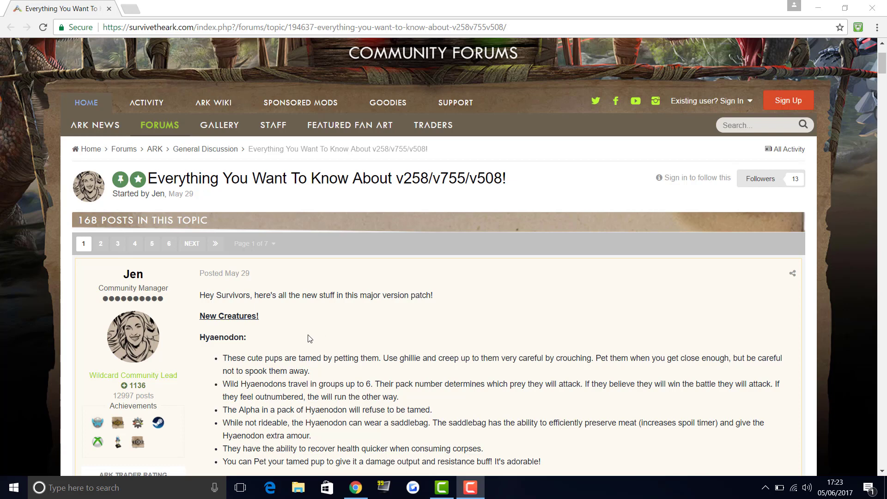
pyautogui.moveTo(380, 326)
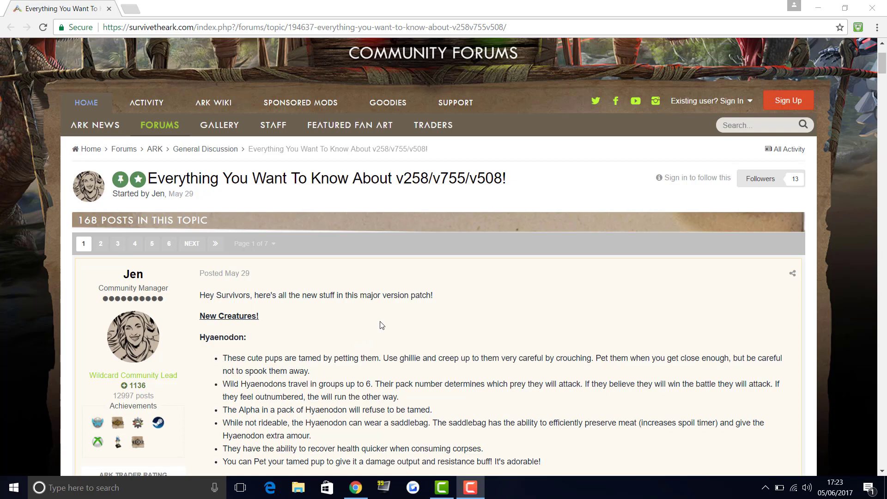
pyautogui.moveTo(397, 339)
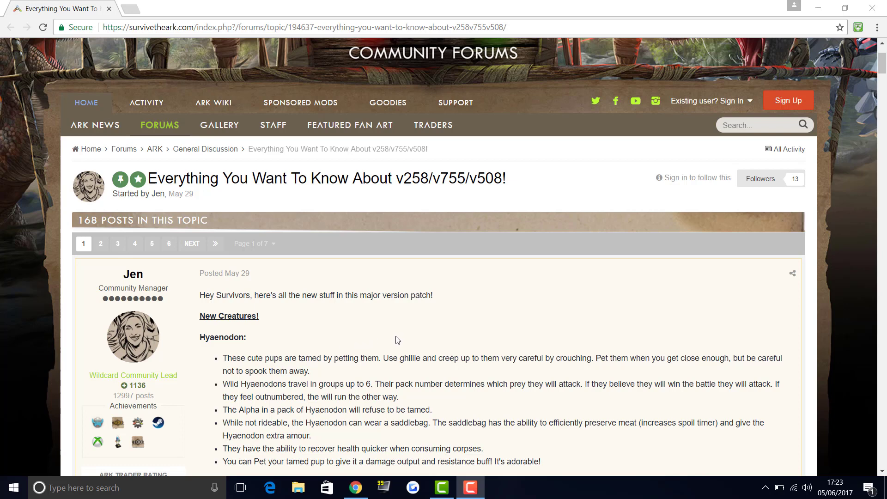
pyautogui.moveTo(288, 360)
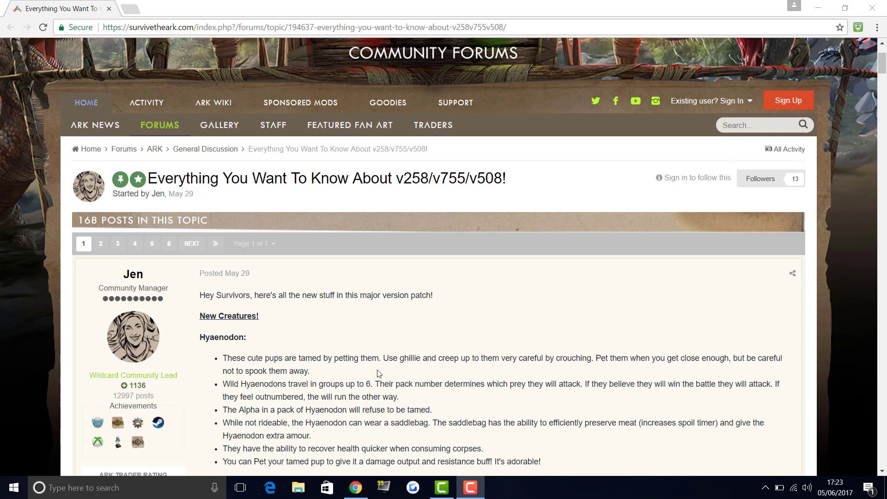
pyautogui.moveTo(471, 372)
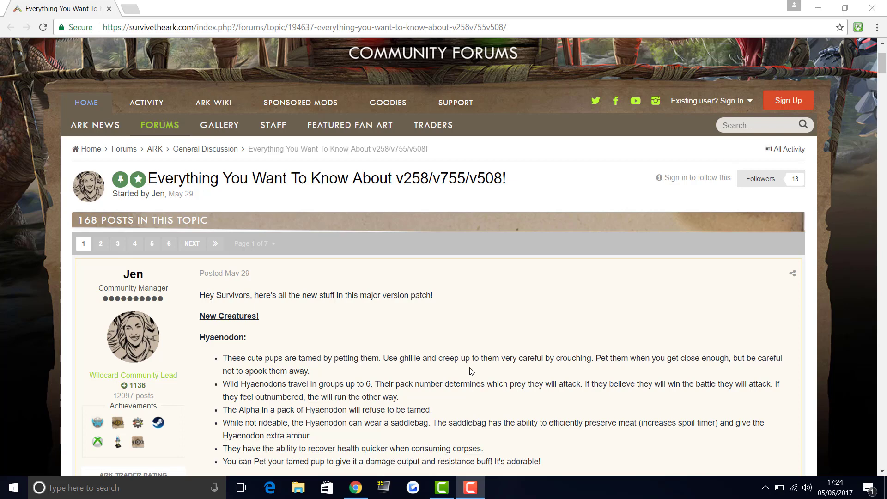
pyautogui.moveTo(656, 382)
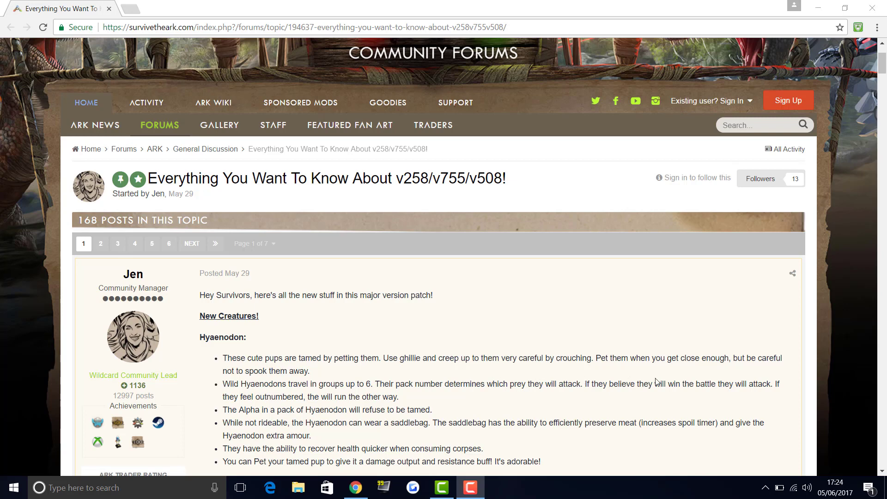
pyautogui.moveTo(456, 356)
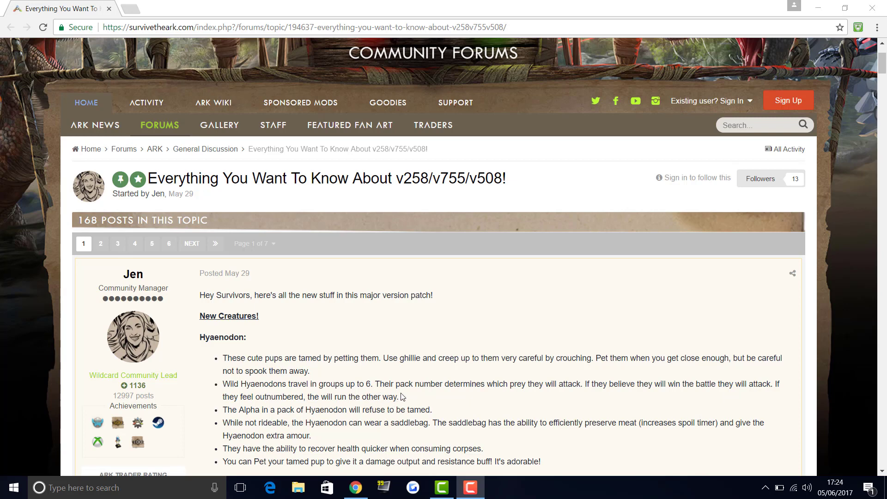
pyautogui.moveTo(406, 405)
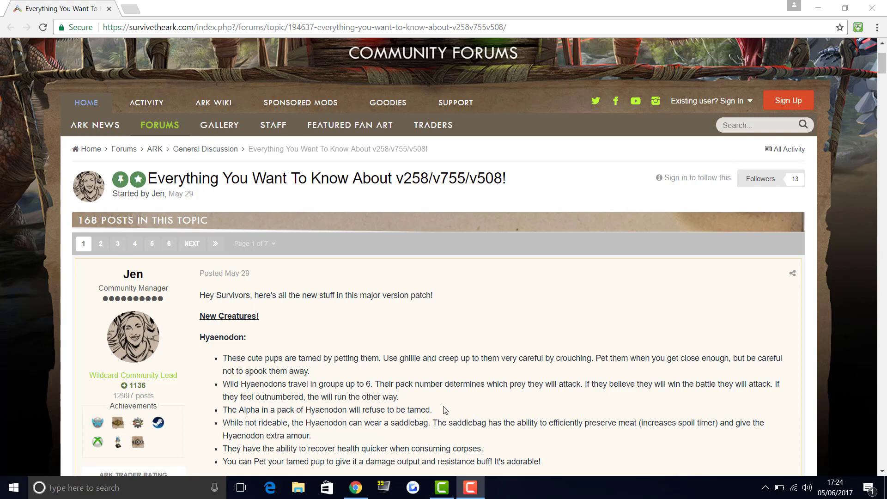
pyautogui.moveTo(457, 417)
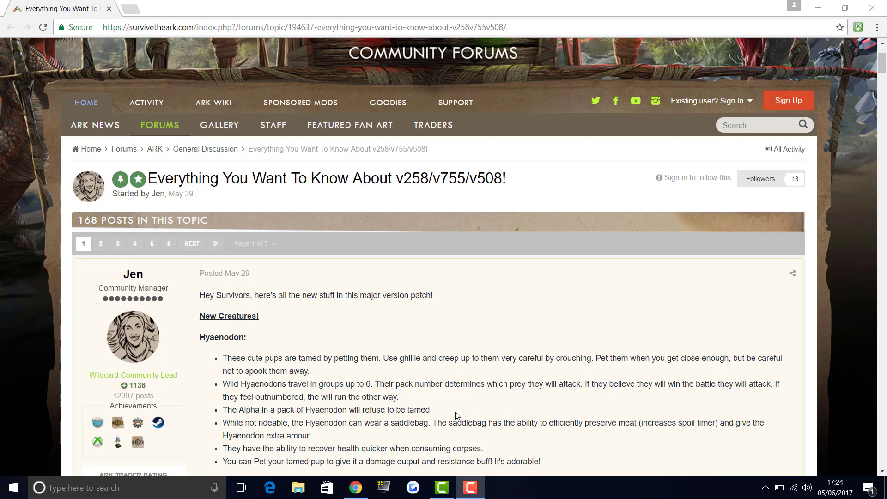
pyautogui.moveTo(446, 413)
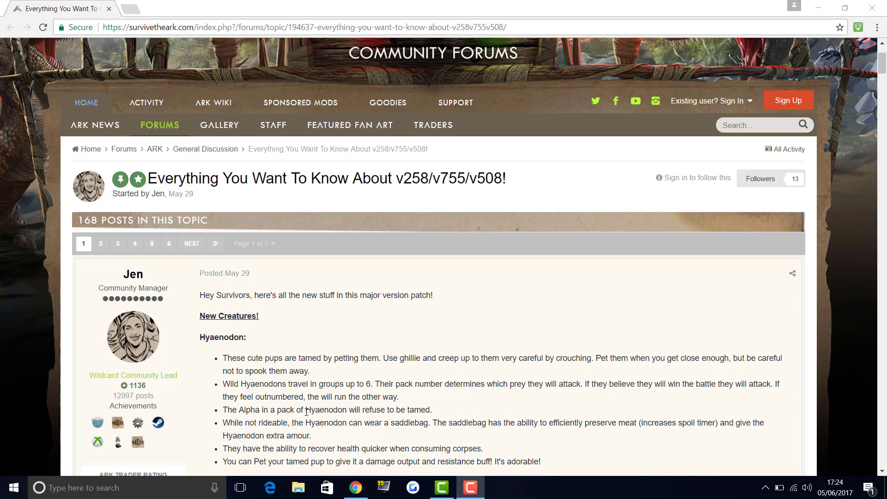
pyautogui.moveTo(420, 423)
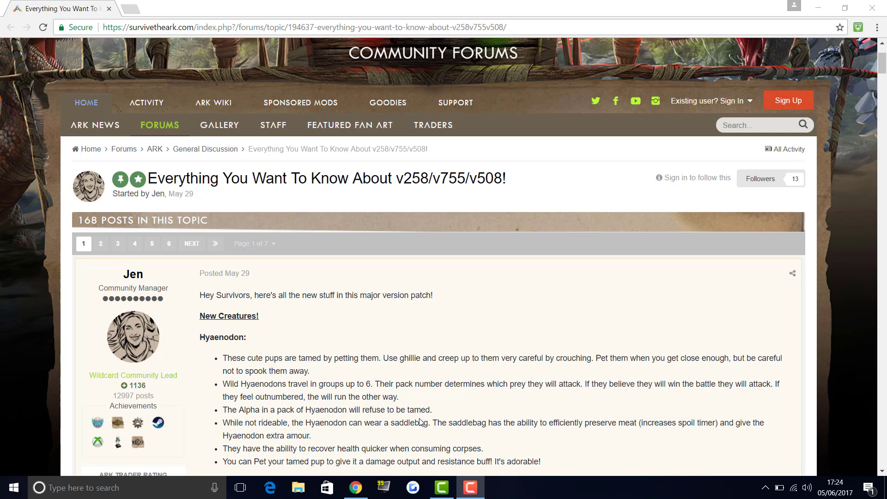
pyautogui.moveTo(383, 423)
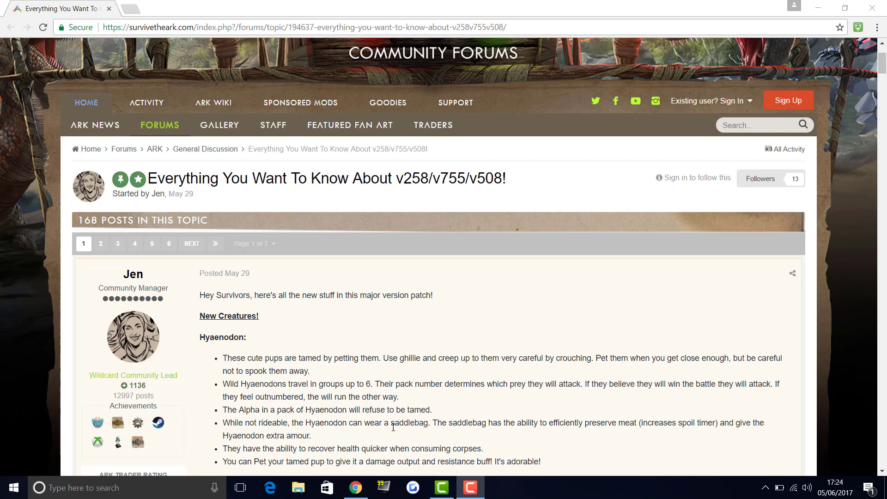
pyautogui.moveTo(543, 427)
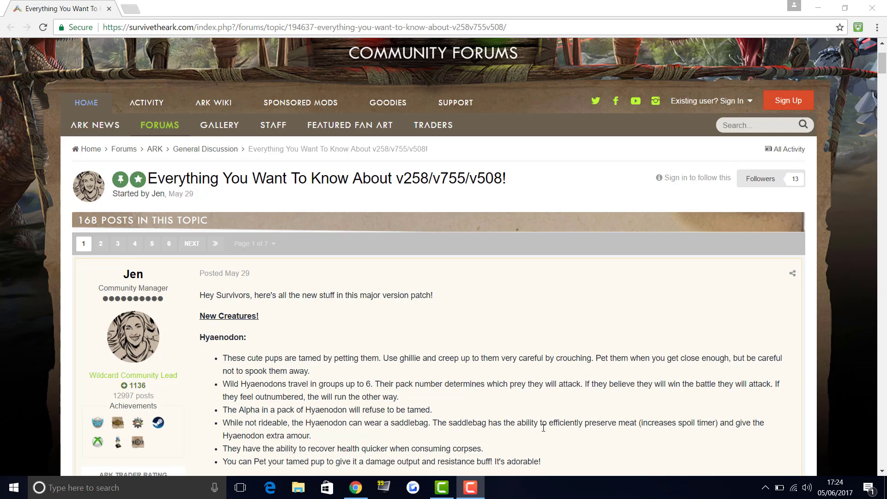
pyautogui.moveTo(585, 427)
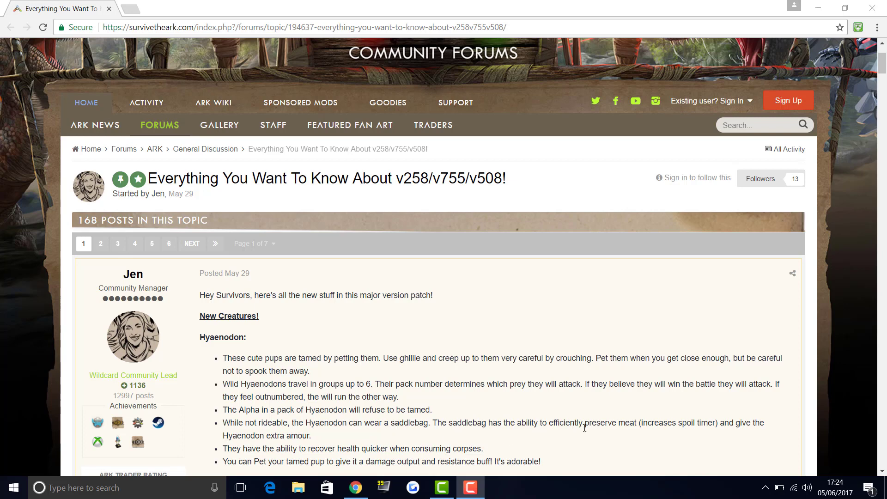
pyautogui.moveTo(660, 434)
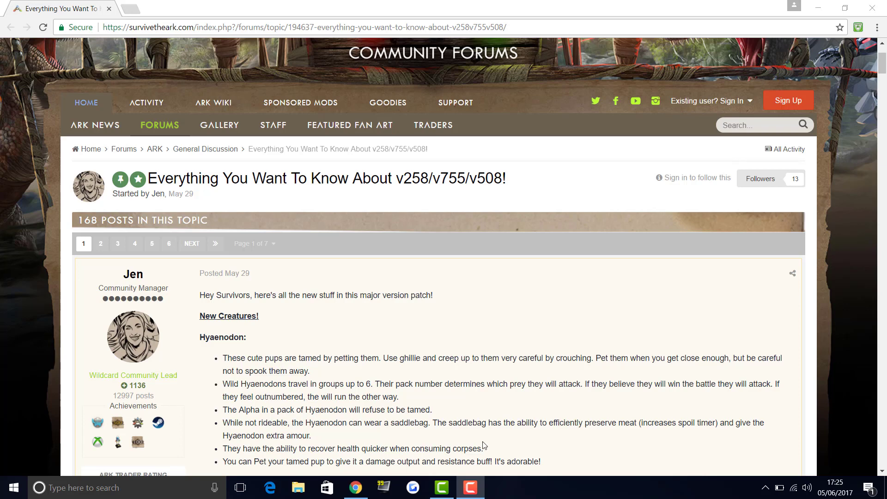
pyautogui.scroll(-3)
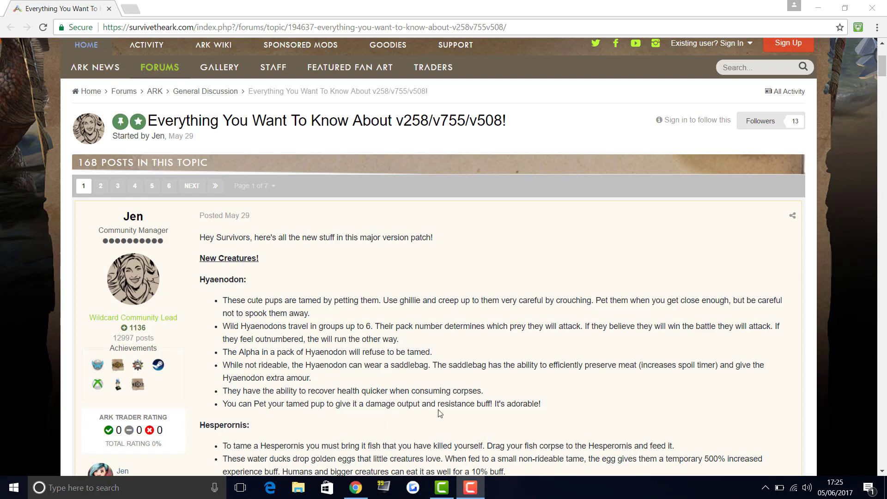
pyautogui.moveTo(531, 420)
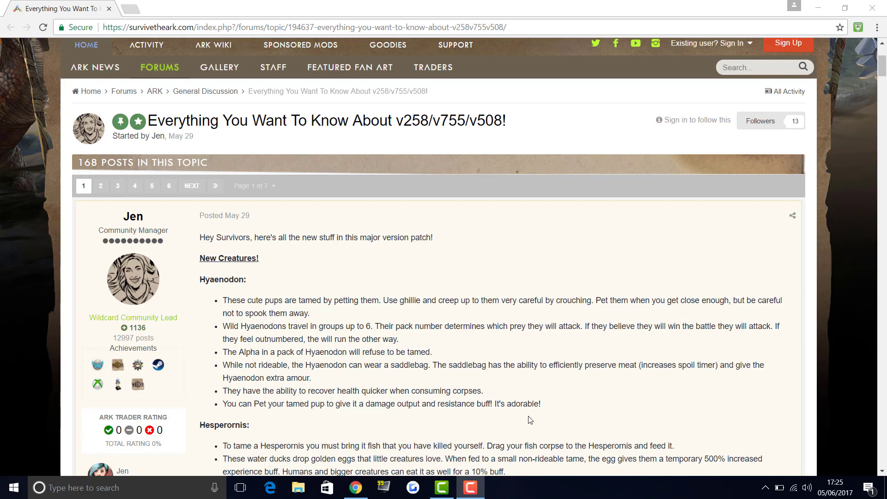
pyautogui.scroll(-3)
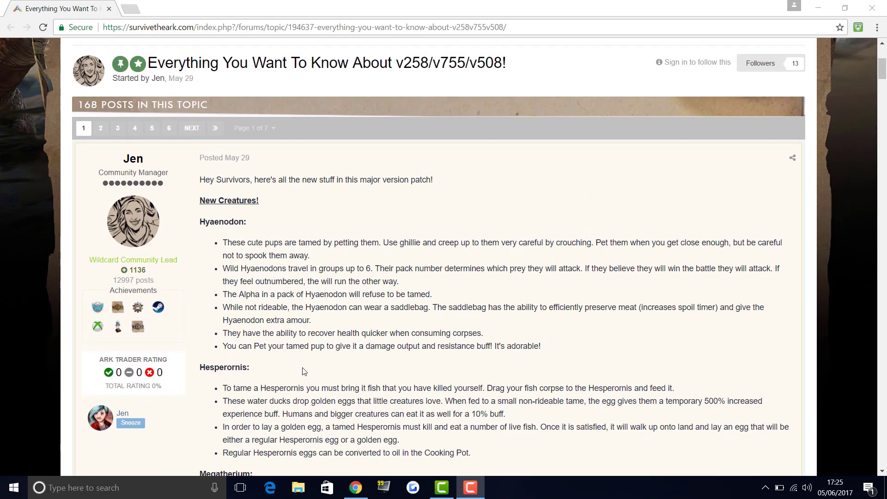
pyautogui.moveTo(300, 376)
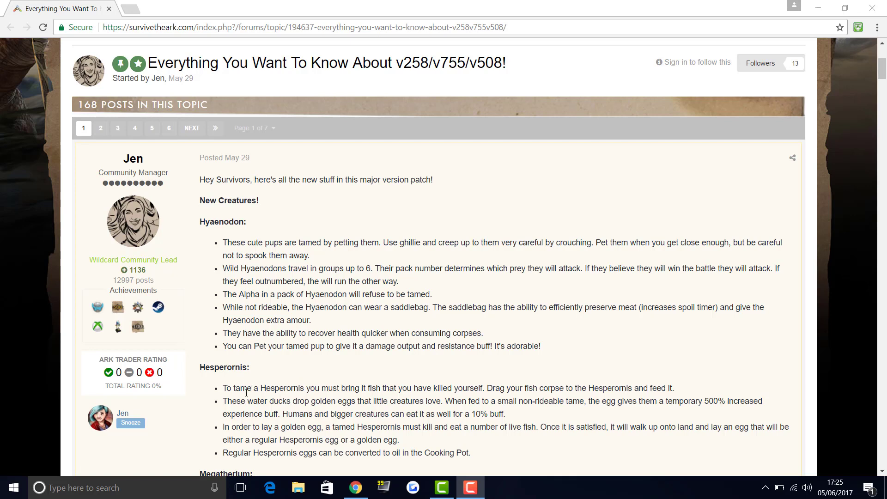
pyautogui.moveTo(368, 400)
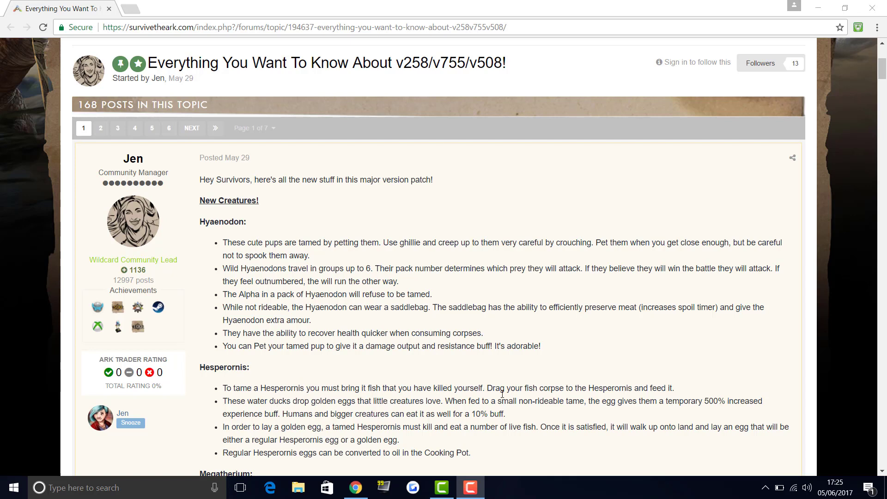
pyautogui.moveTo(646, 397)
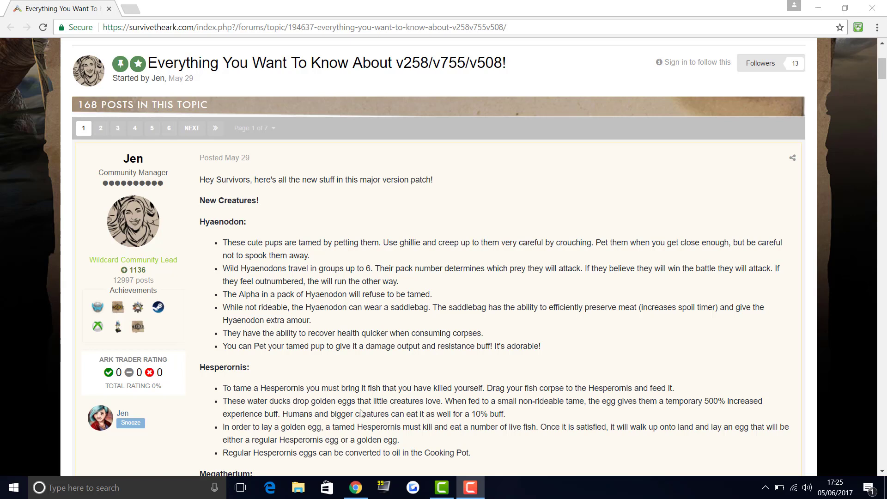
pyautogui.moveTo(452, 411)
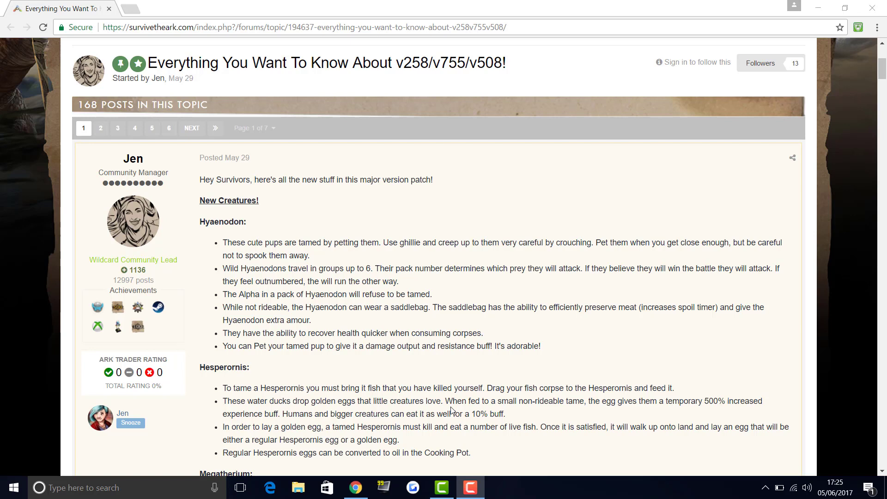
pyautogui.moveTo(572, 418)
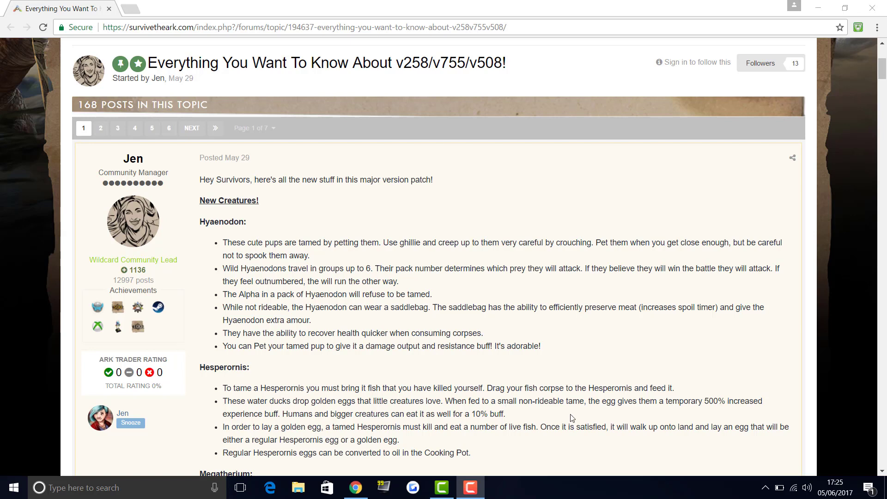
pyautogui.moveTo(623, 412)
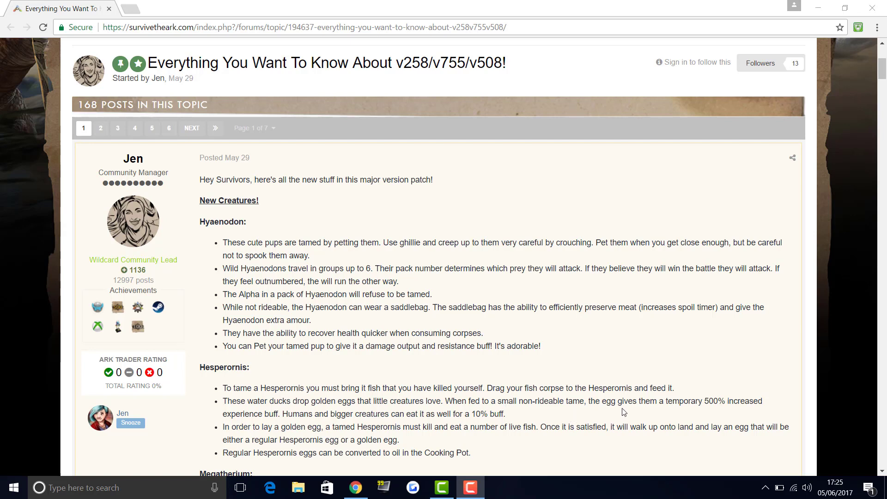
pyautogui.moveTo(719, 402)
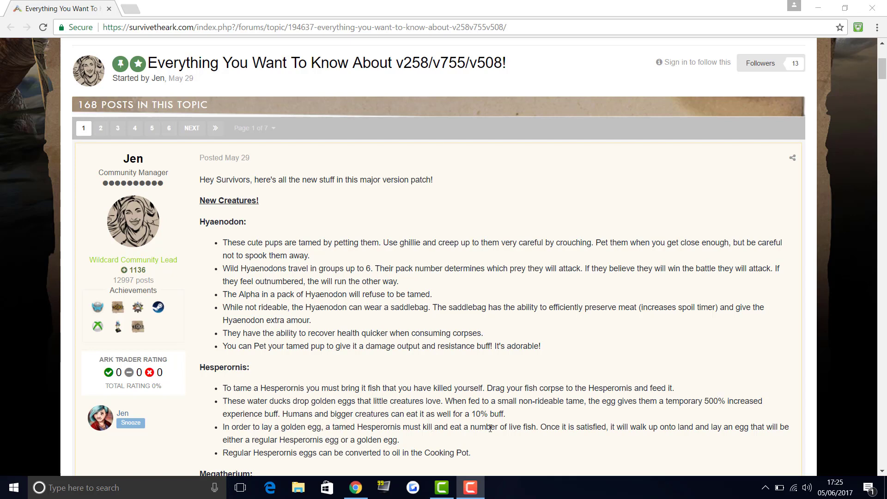
pyautogui.moveTo(317, 449)
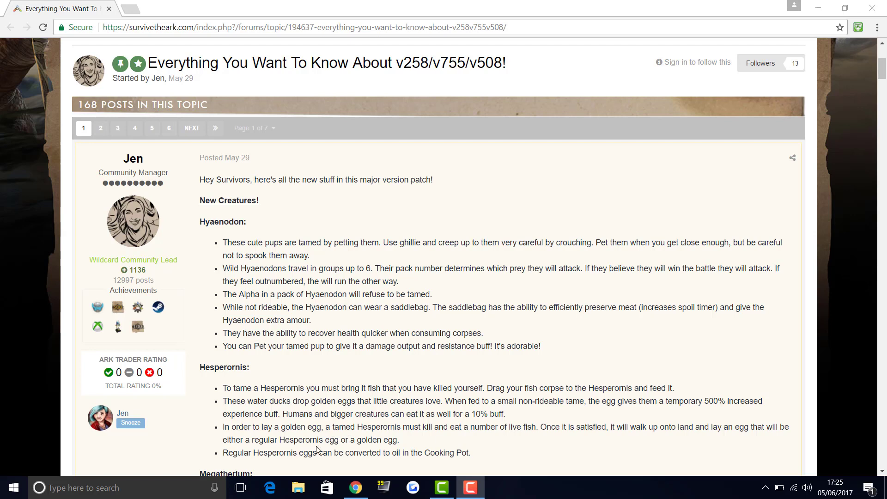
pyautogui.moveTo(381, 430)
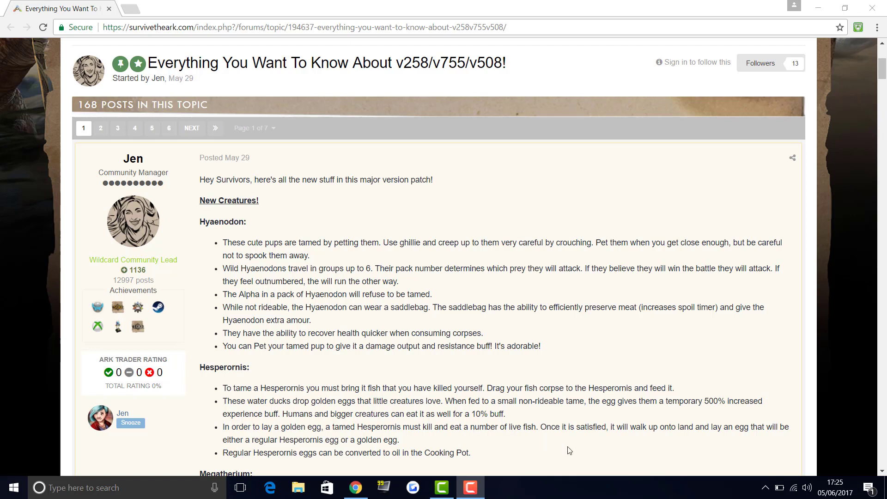
pyautogui.moveTo(689, 427)
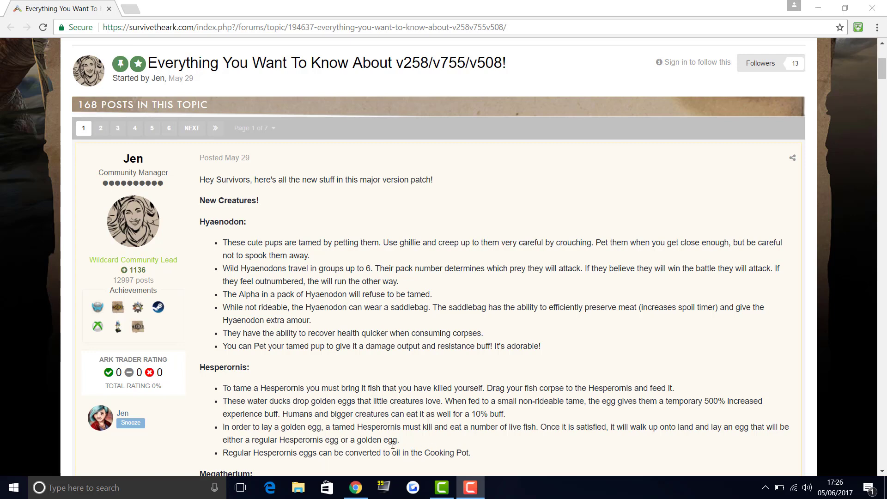
pyautogui.scroll(-3)
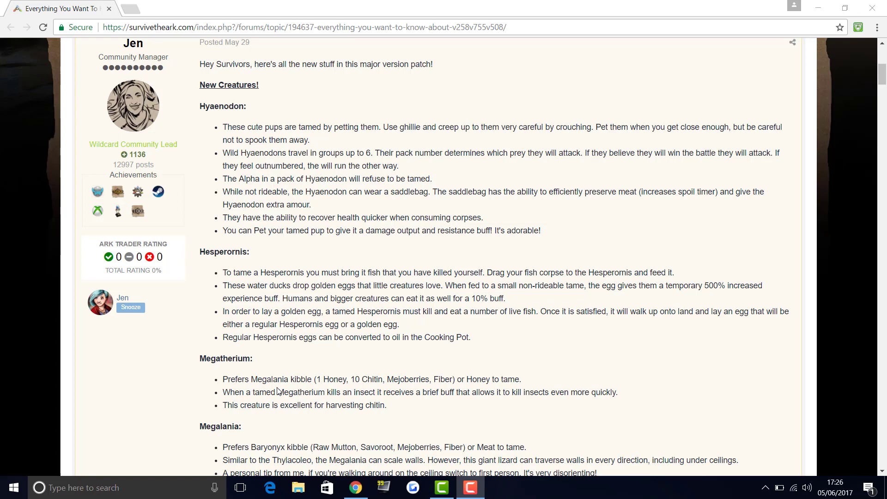
pyautogui.moveTo(186, 422)
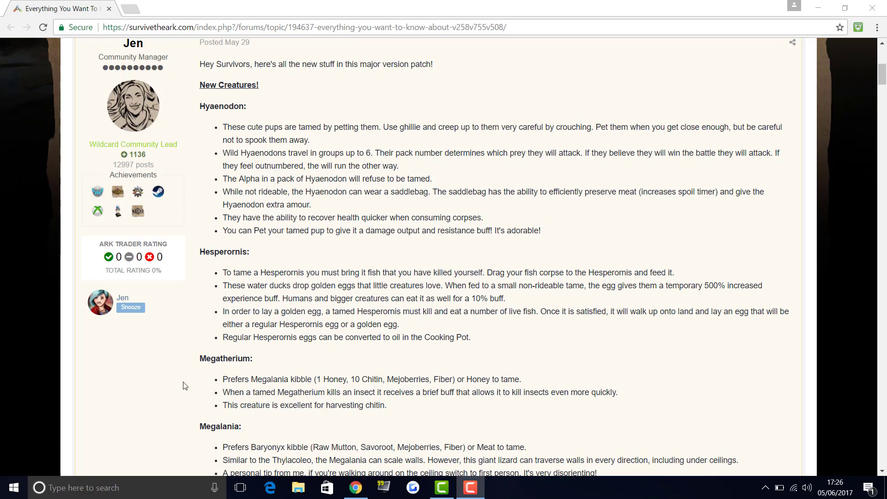
pyautogui.moveTo(353, 396)
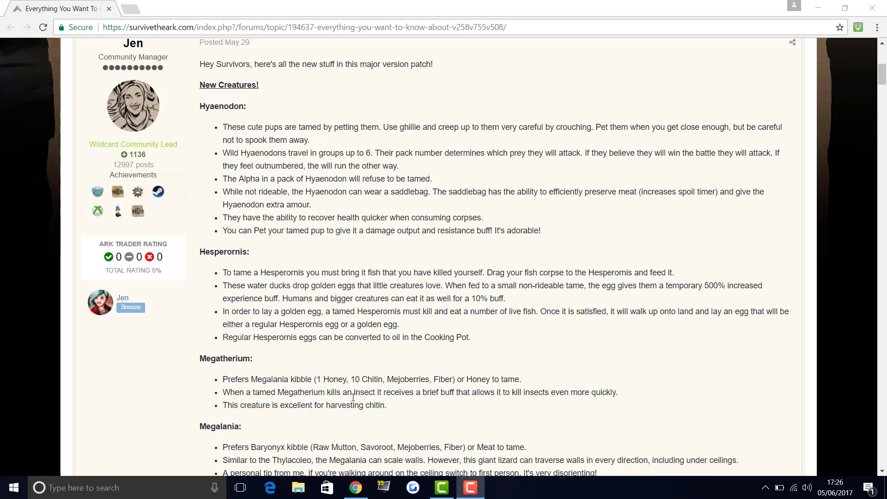
pyautogui.moveTo(444, 408)
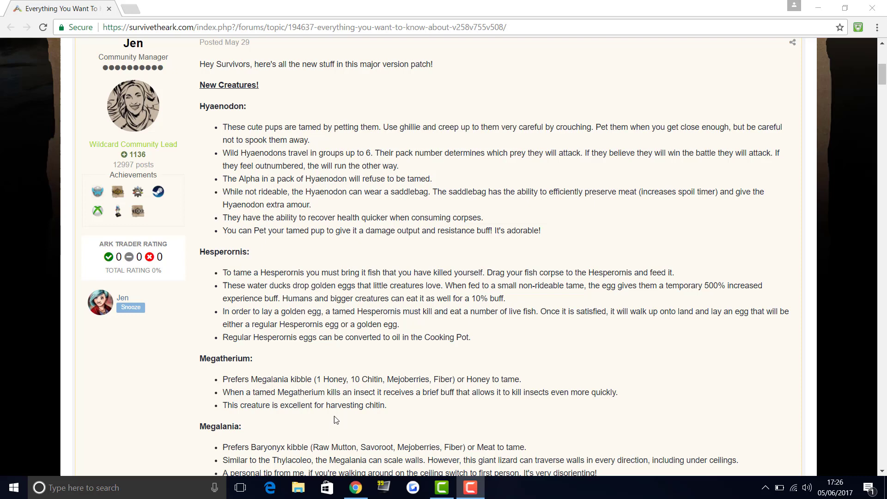
pyautogui.scroll(-3)
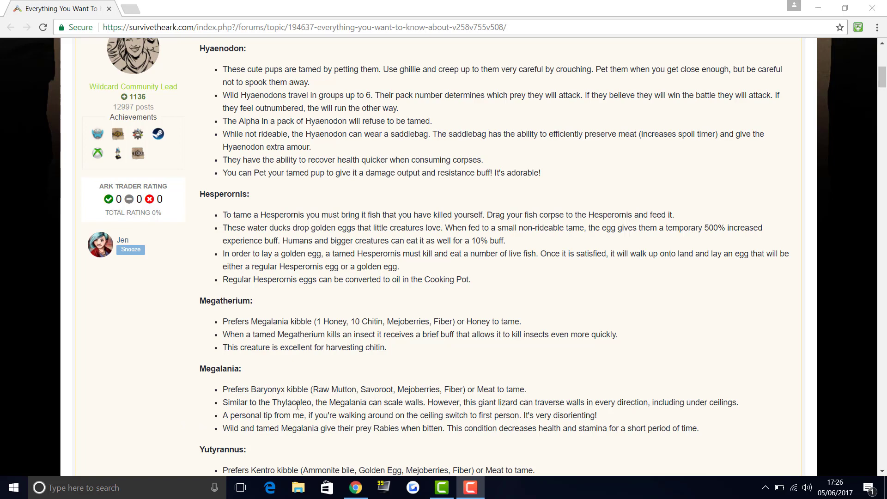
pyautogui.moveTo(370, 394)
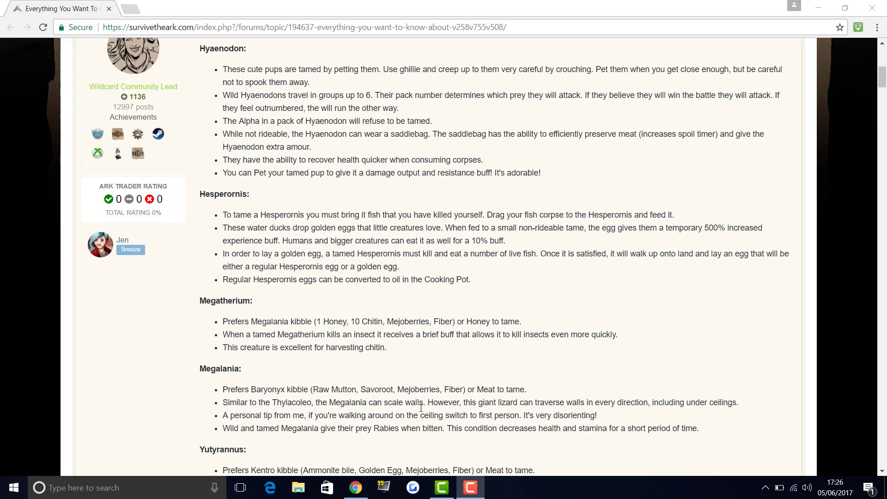
pyautogui.moveTo(499, 412)
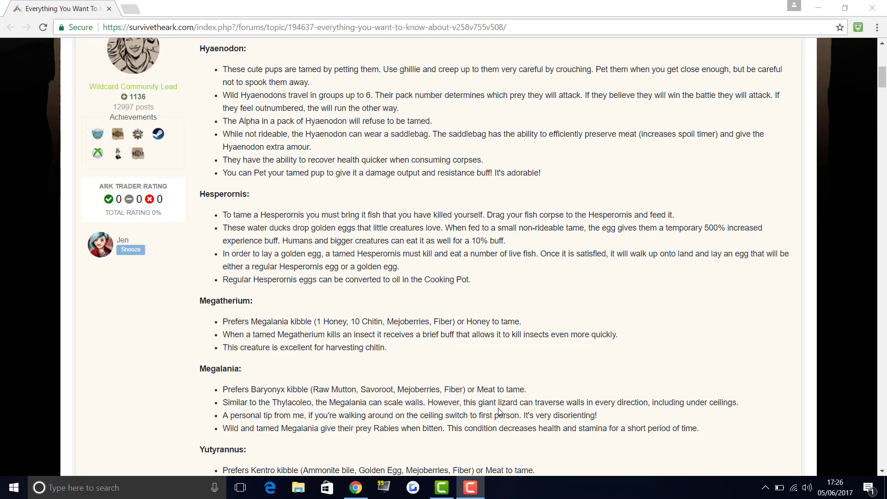
pyautogui.moveTo(568, 416)
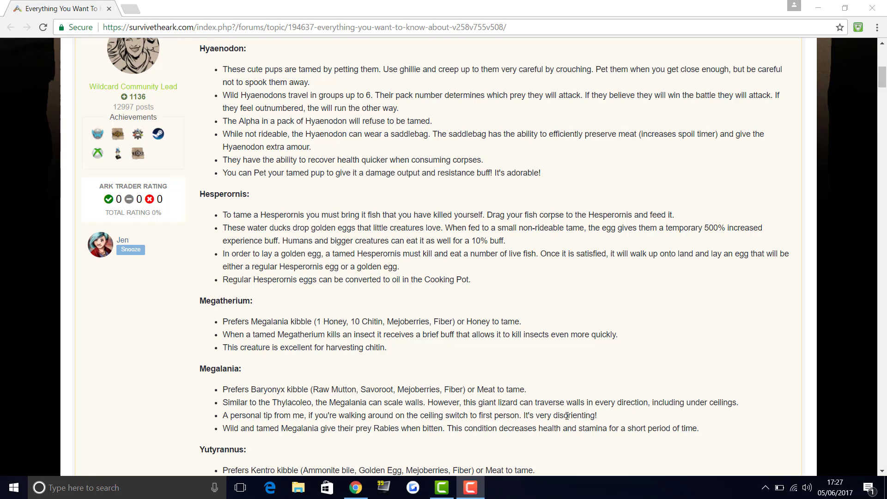
pyautogui.moveTo(576, 378)
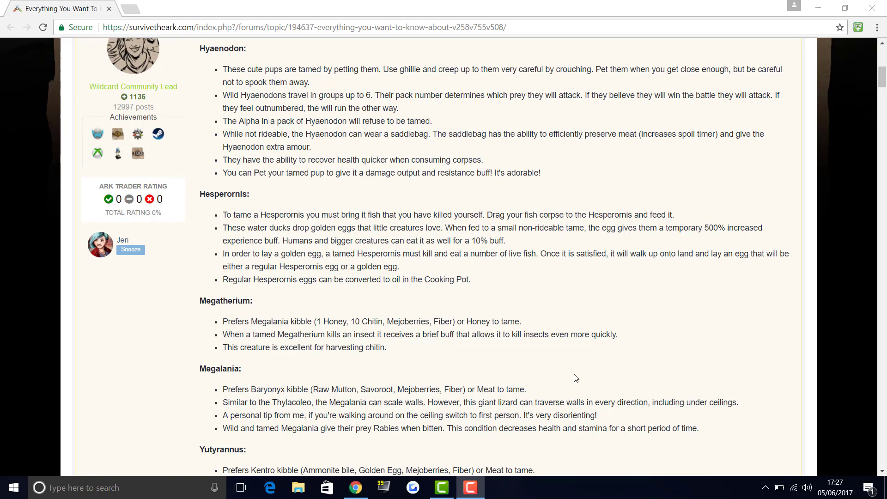
pyautogui.moveTo(564, 376)
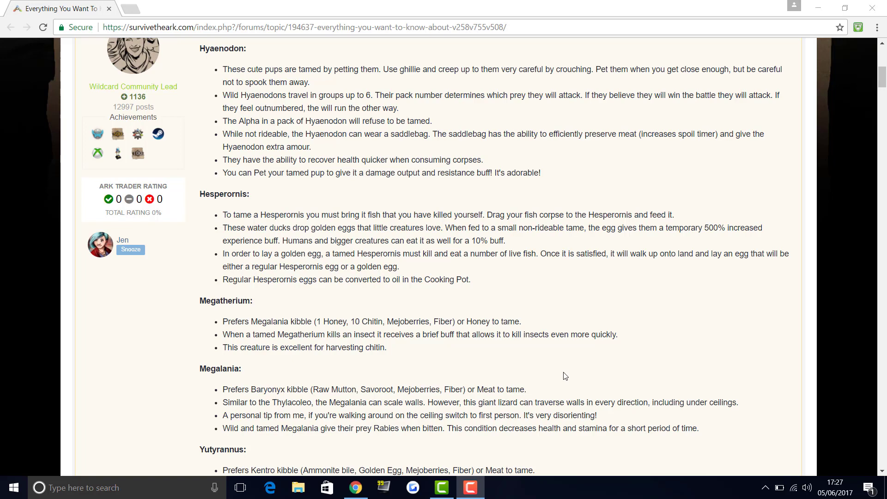
pyautogui.moveTo(547, 378)
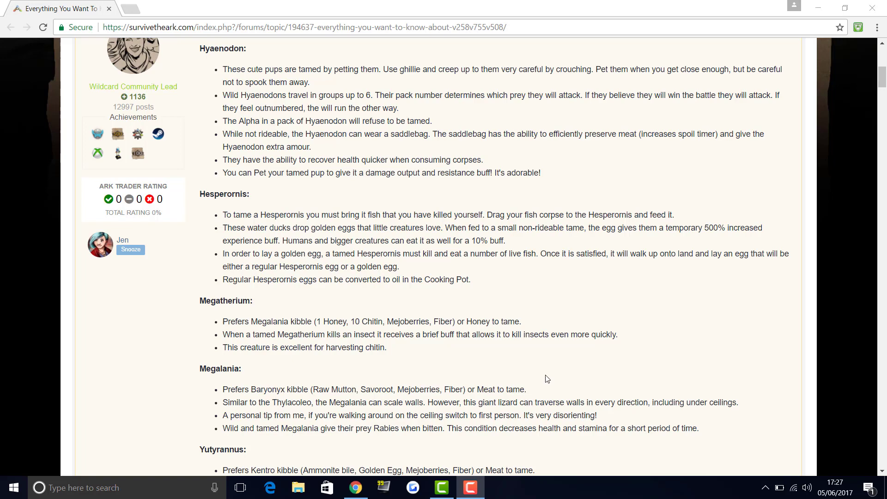
pyautogui.moveTo(394, 426)
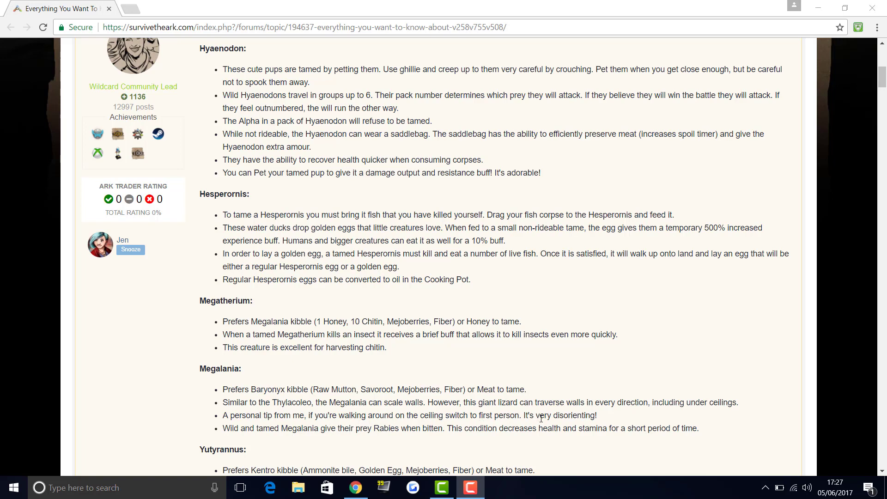
pyautogui.moveTo(587, 400)
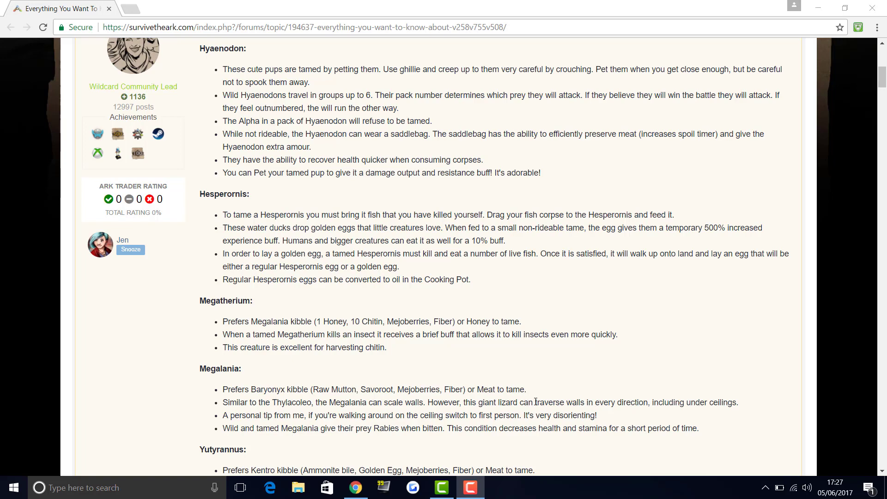
pyautogui.moveTo(288, 453)
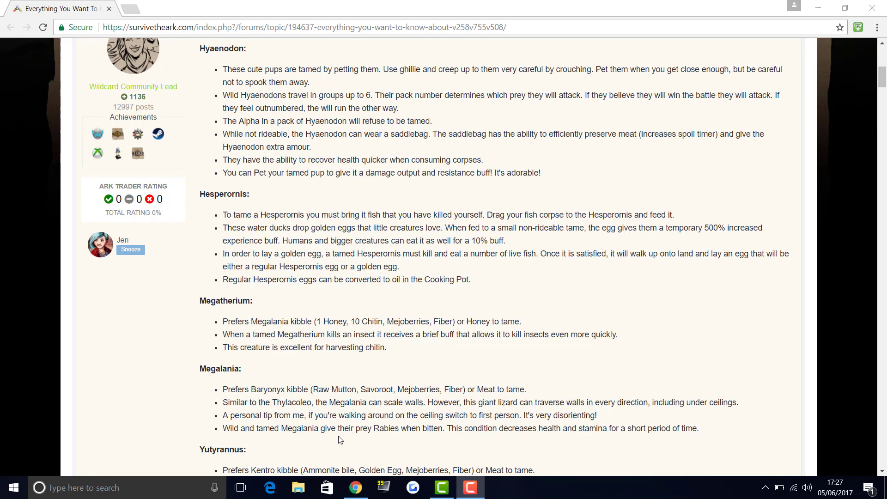
pyautogui.moveTo(482, 449)
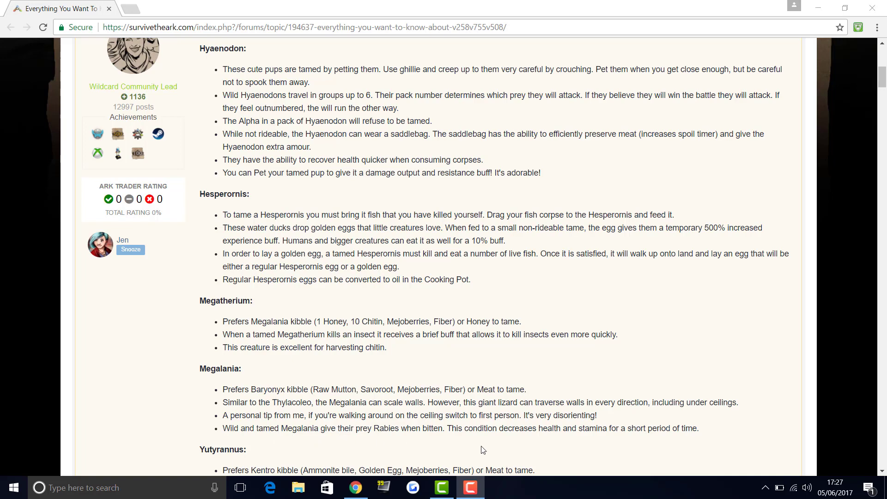
pyautogui.moveTo(594, 433)
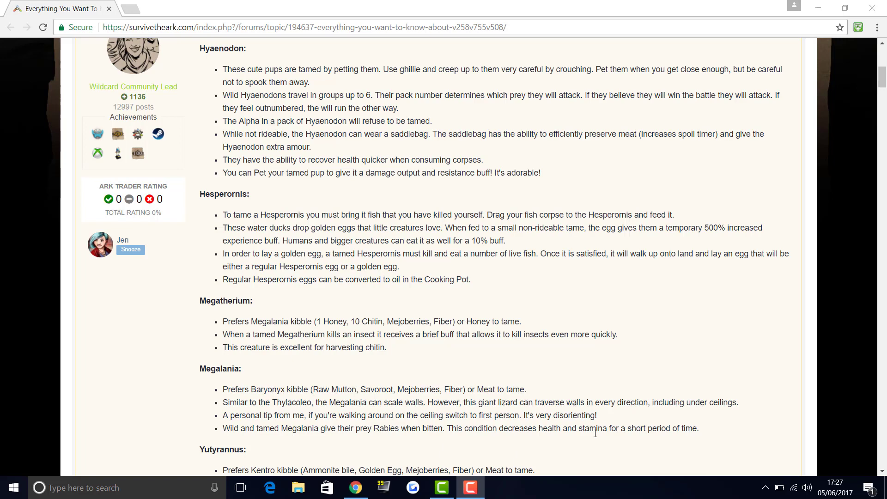
pyautogui.scroll(-3)
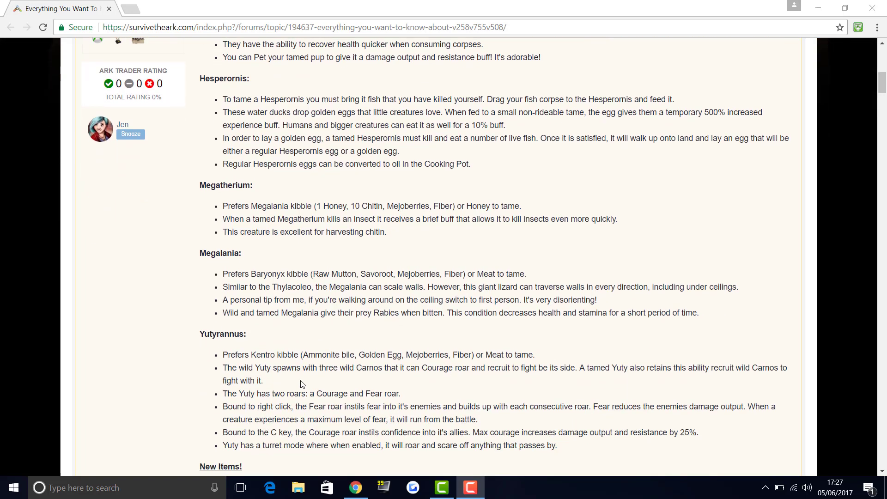
pyautogui.moveTo(293, 383)
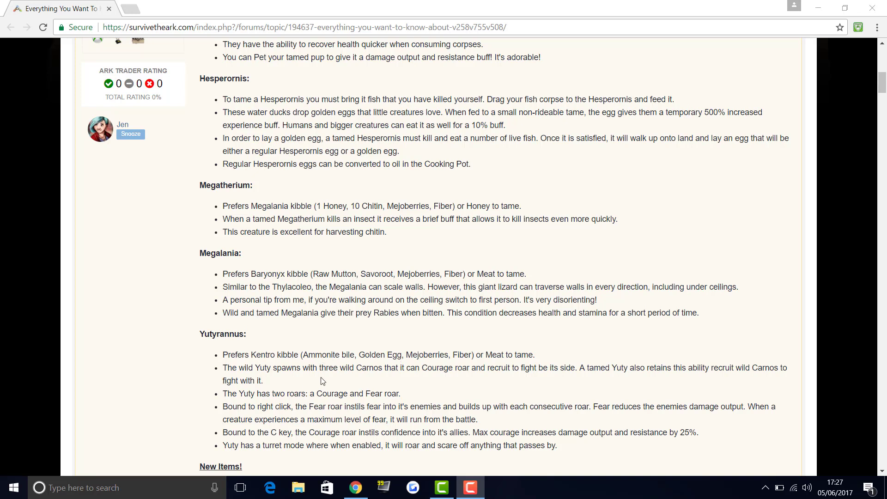
pyautogui.moveTo(422, 387)
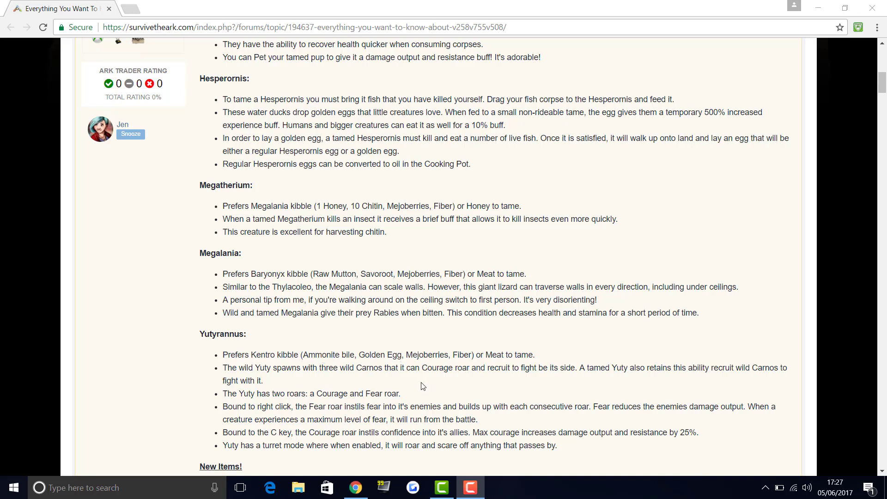
pyautogui.moveTo(501, 393)
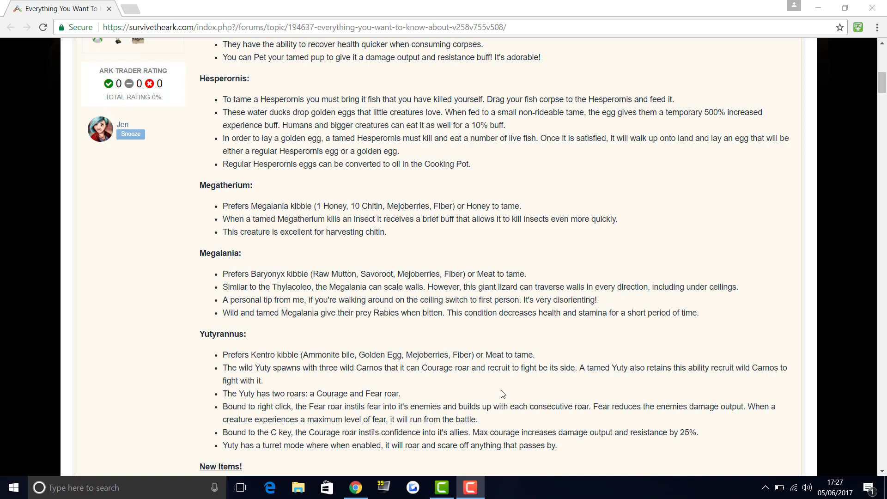
pyautogui.moveTo(539, 383)
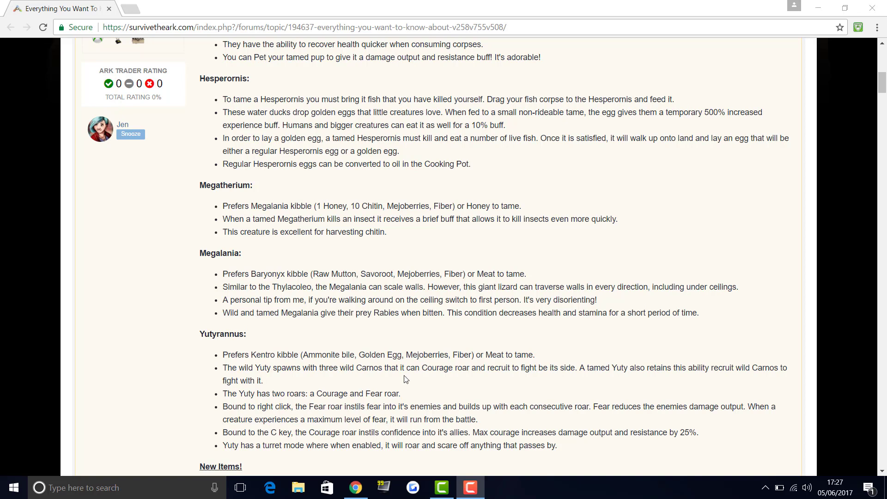
pyautogui.moveTo(371, 381)
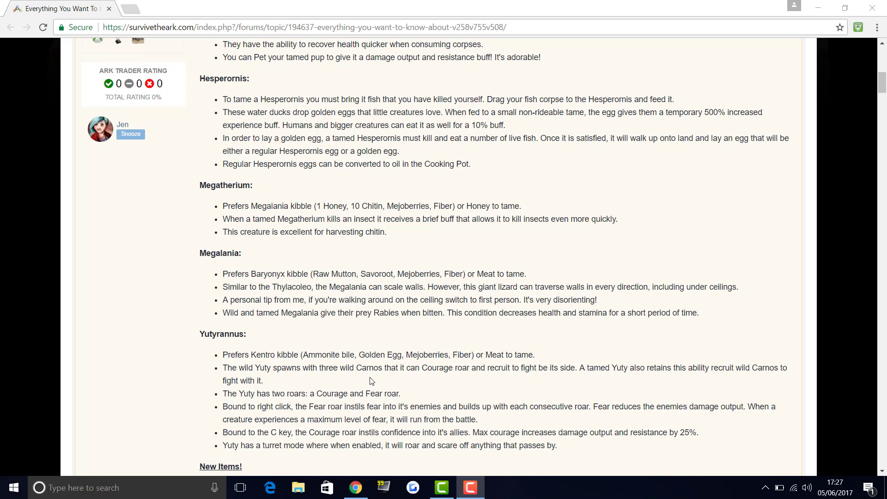
pyautogui.moveTo(524, 378)
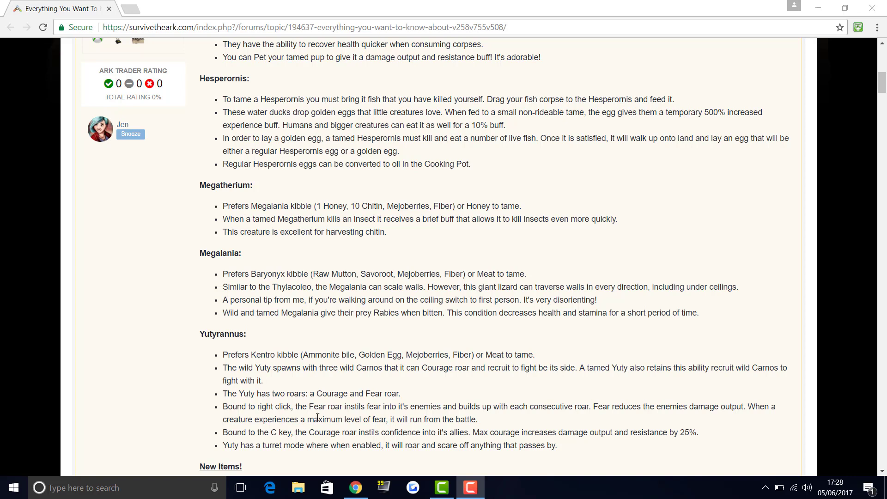
pyautogui.moveTo(305, 403)
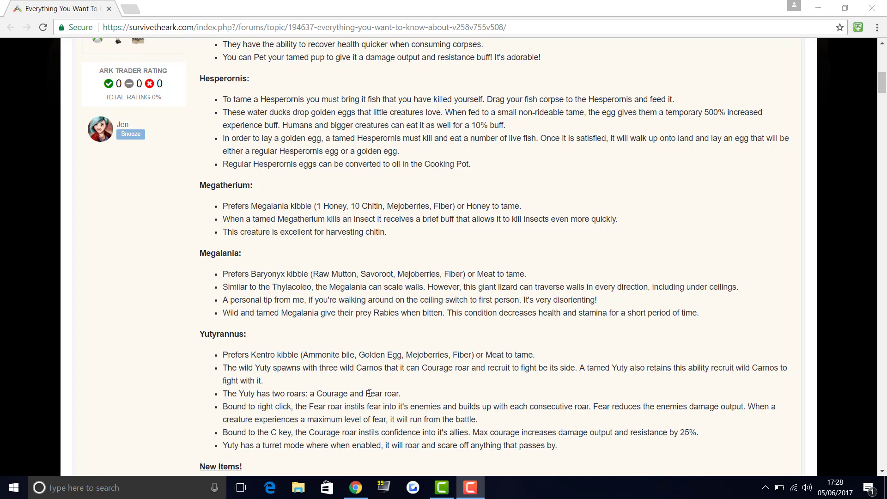
pyautogui.moveTo(147, 386)
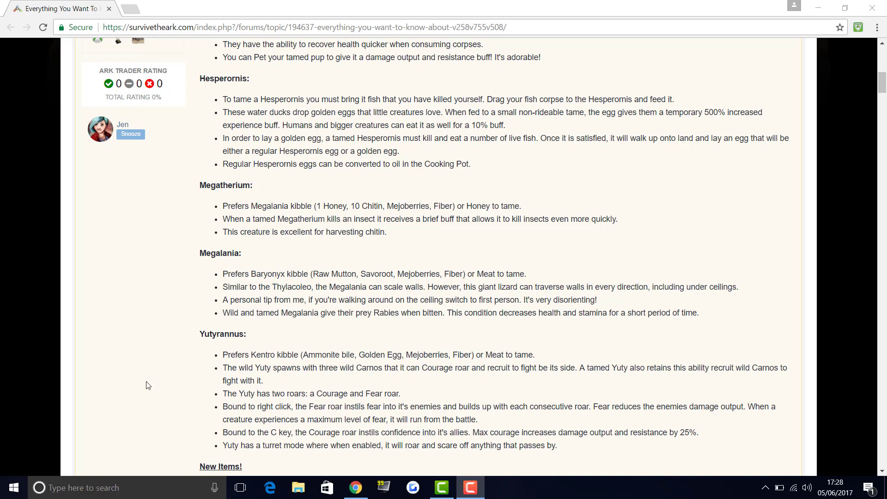
pyautogui.moveTo(258, 403)
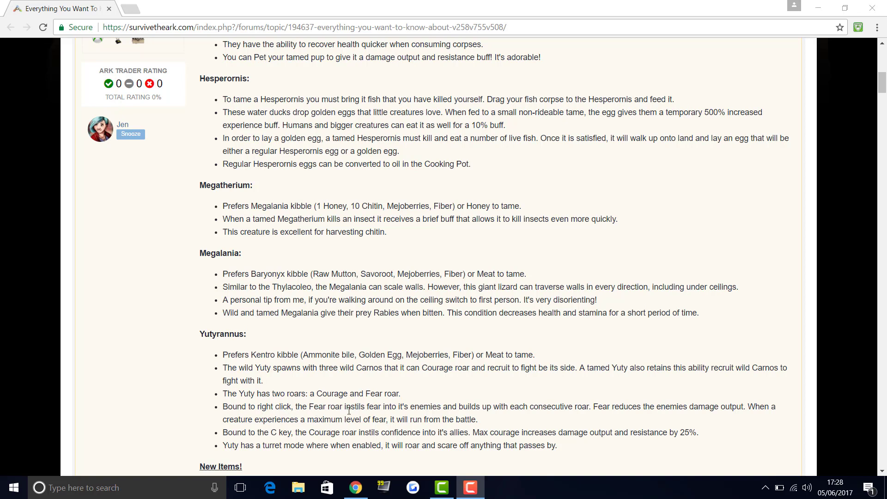
pyautogui.moveTo(652, 423)
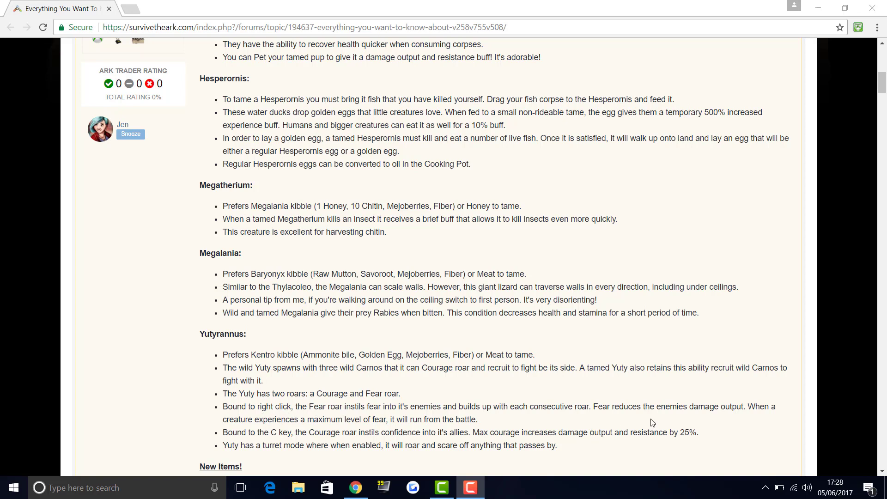
pyautogui.moveTo(628, 411)
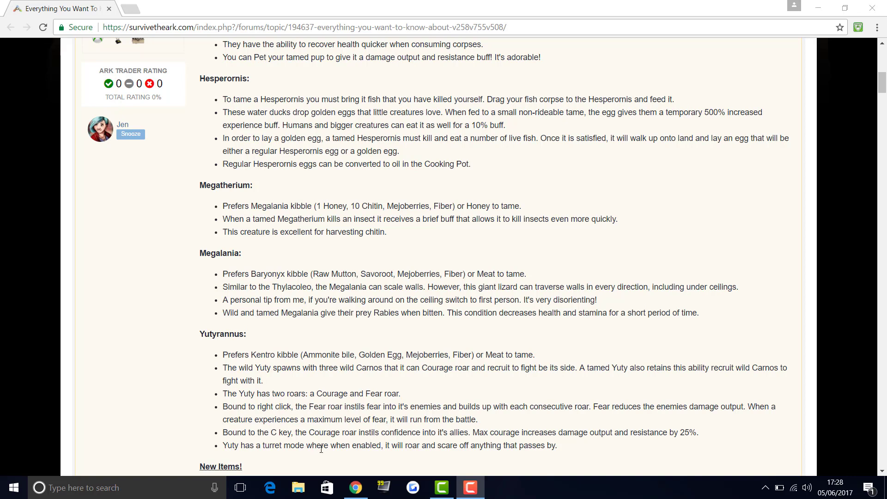
pyautogui.moveTo(488, 449)
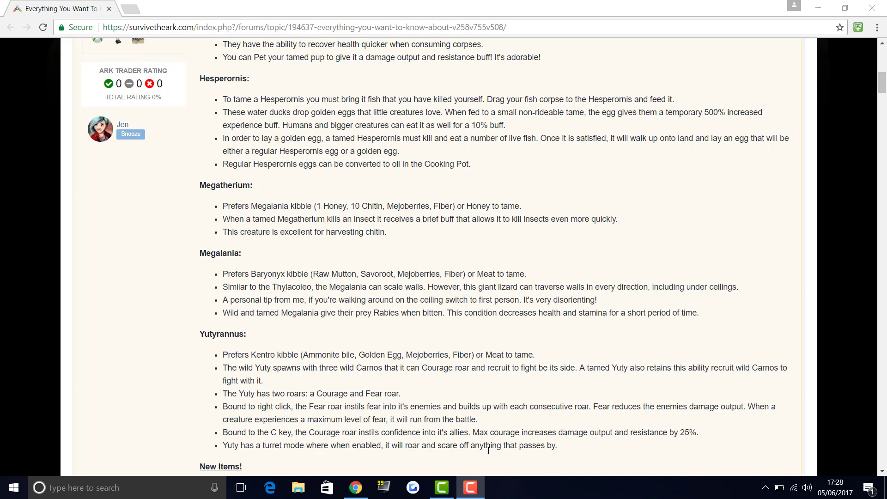
pyautogui.moveTo(520, 457)
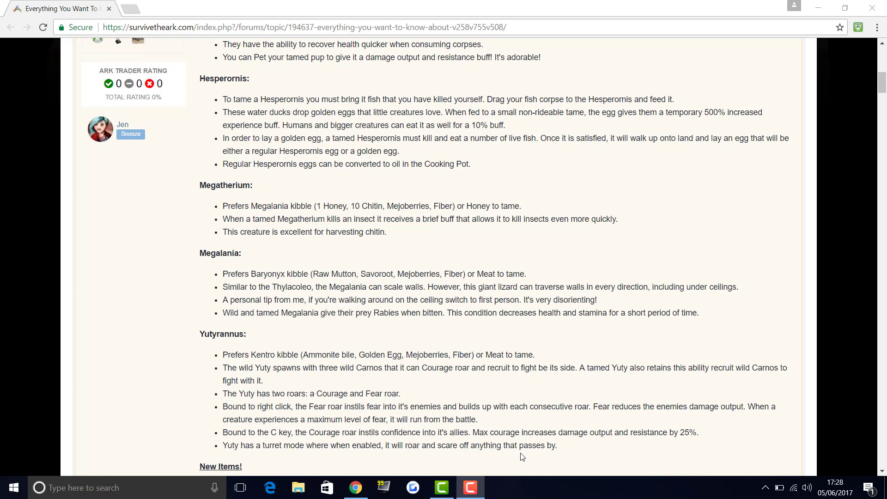
pyautogui.moveTo(390, 419)
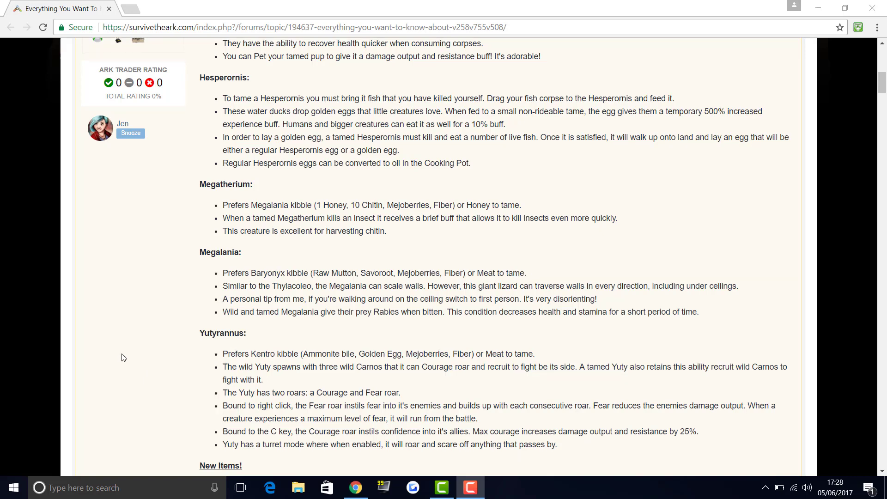
pyautogui.scroll(-3)
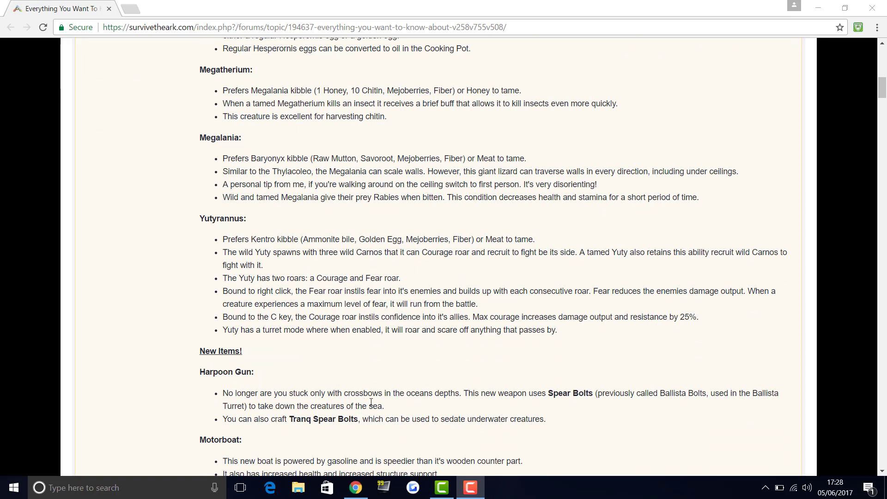
pyautogui.moveTo(571, 393)
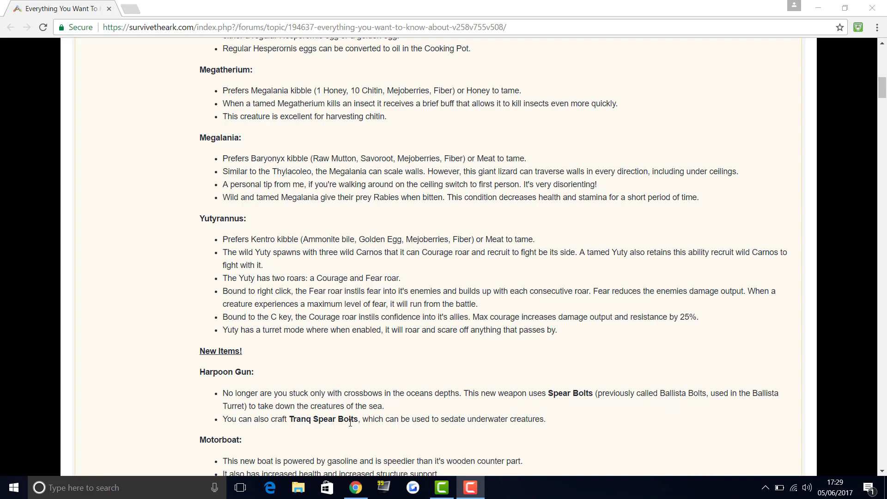
pyautogui.moveTo(493, 437)
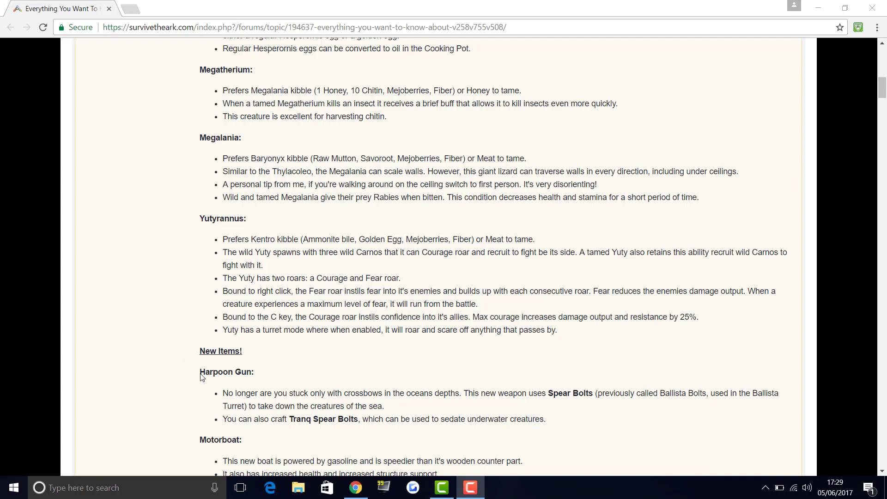
pyautogui.moveTo(348, 430)
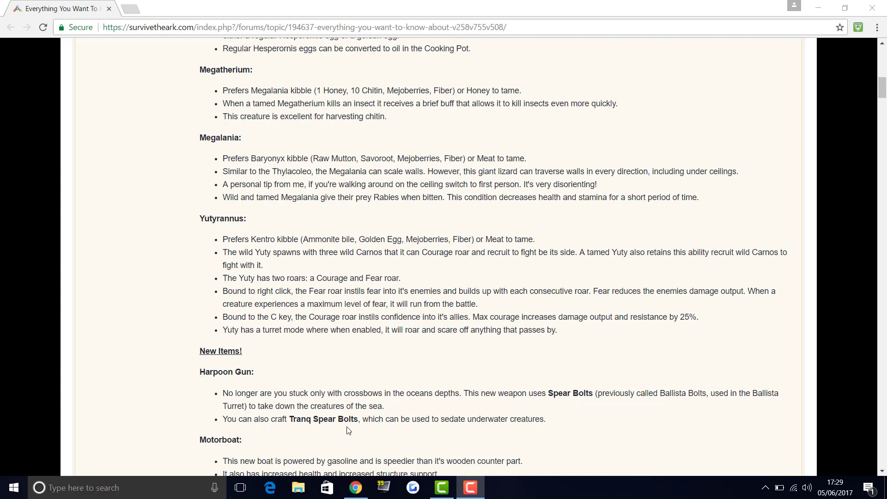
pyautogui.scroll(-3)
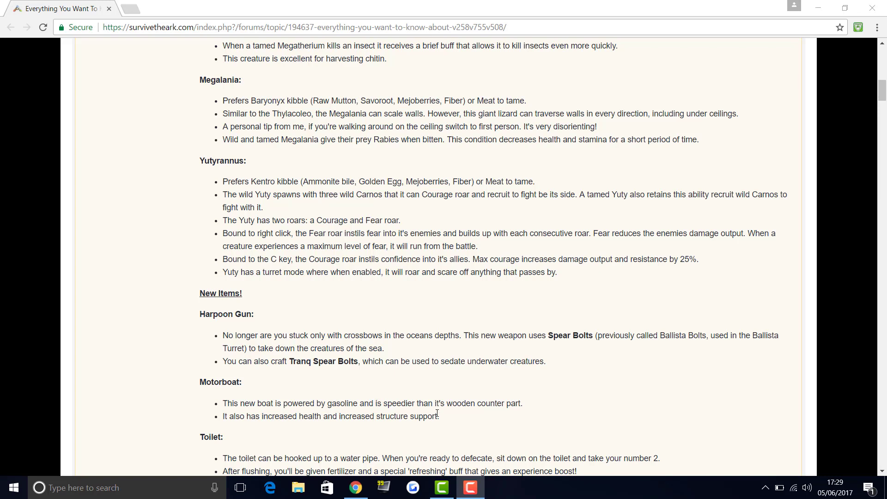
pyautogui.moveTo(334, 412)
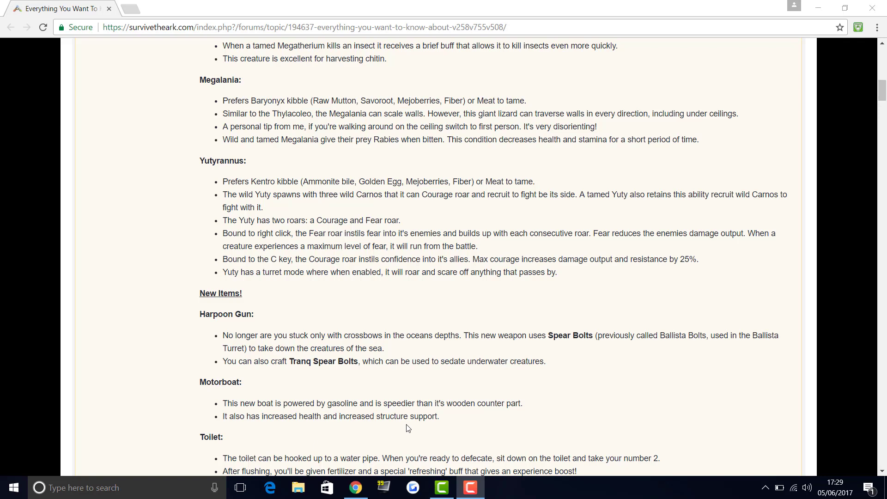
pyautogui.scroll(-3)
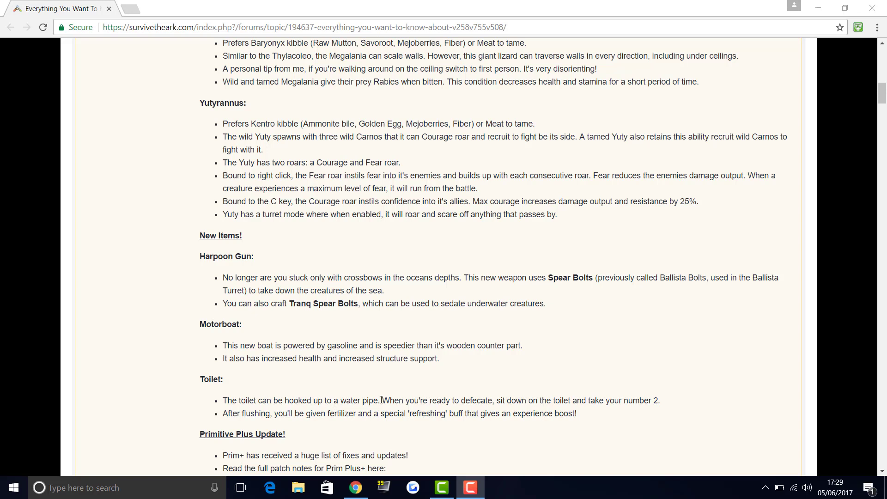
pyautogui.moveTo(452, 403)
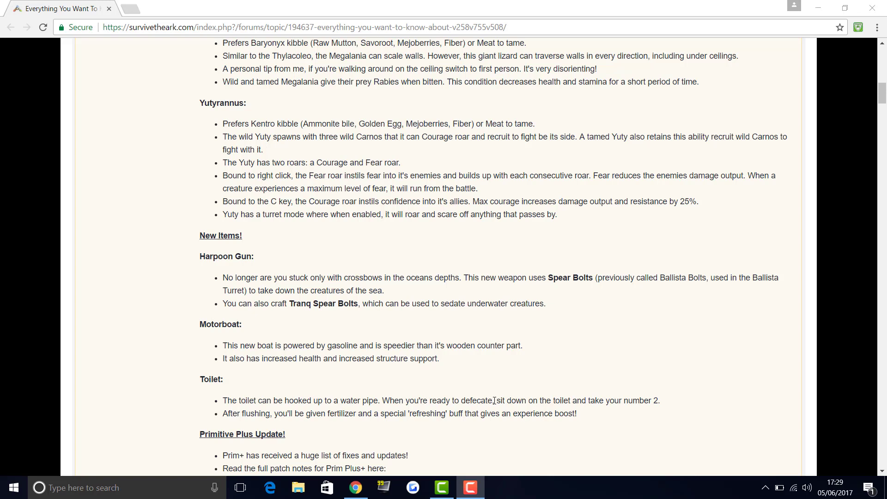
pyautogui.moveTo(325, 439)
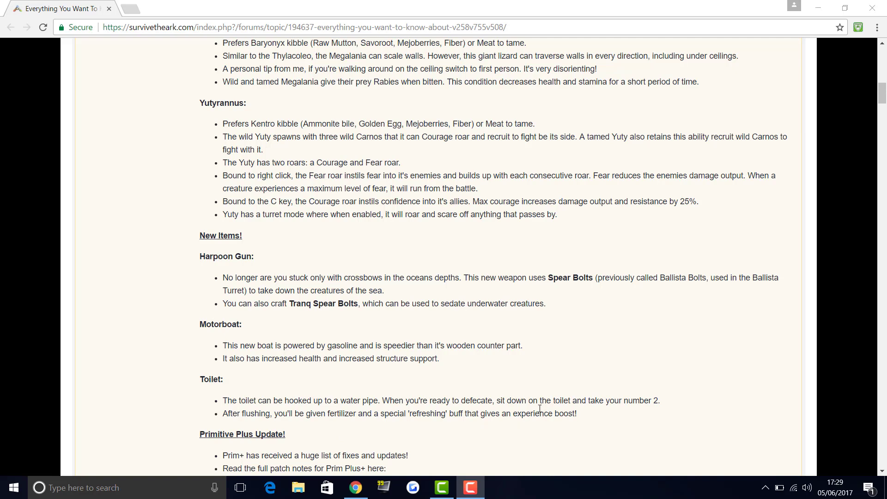
pyautogui.scroll(-3)
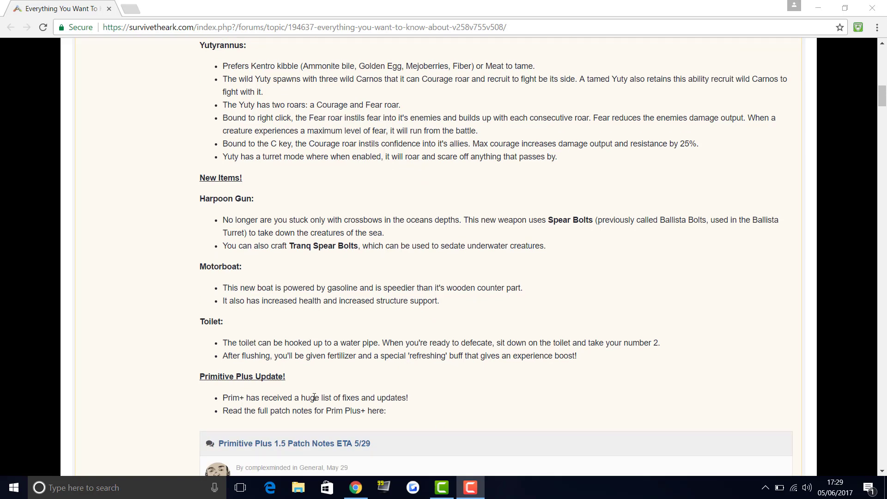
pyautogui.scroll(-3)
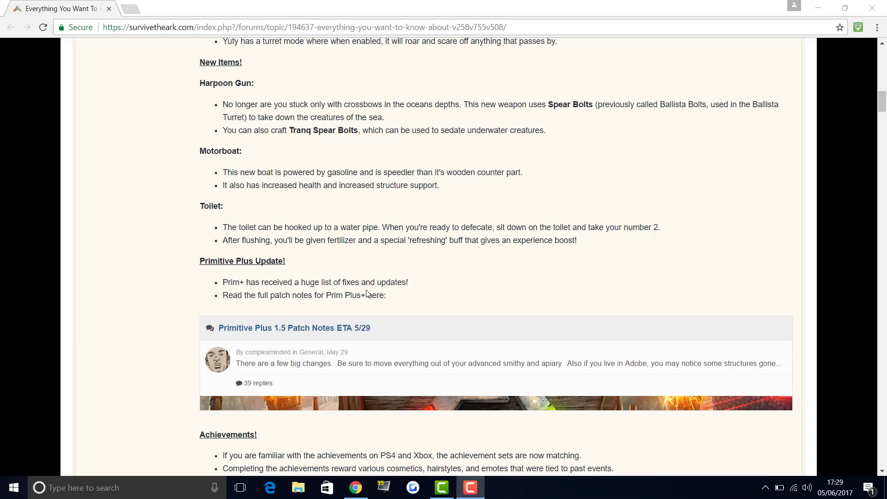
pyautogui.moveTo(304, 304)
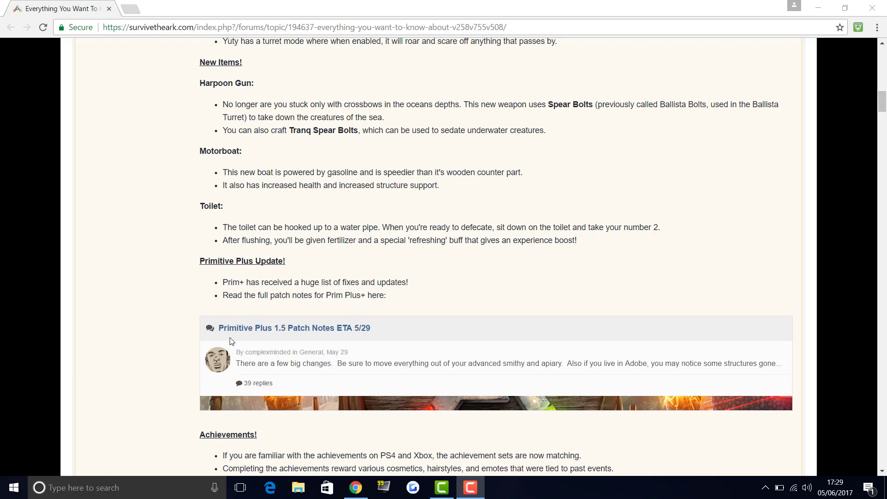
pyautogui.moveTo(232, 161)
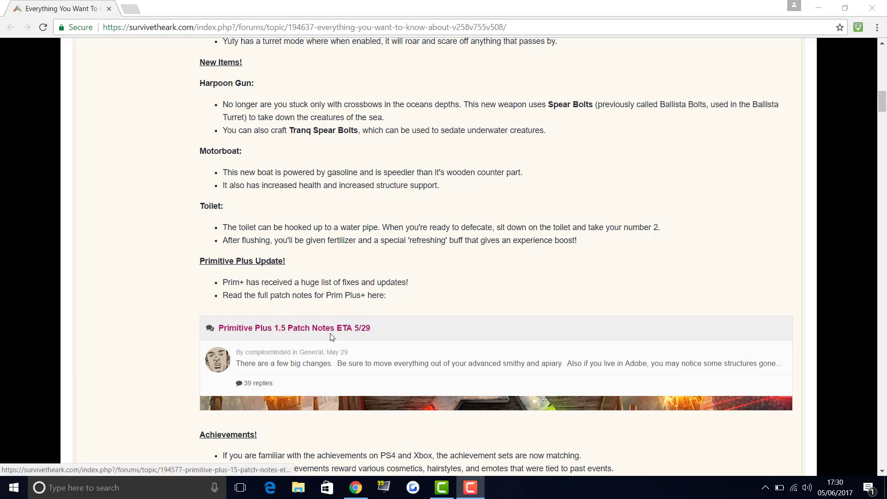
pyautogui.moveTo(250, 333)
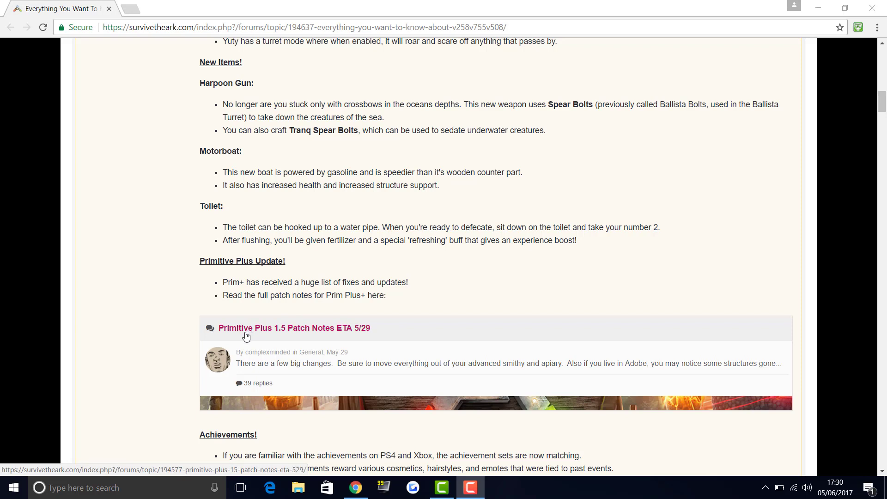
pyautogui.moveTo(357, 308)
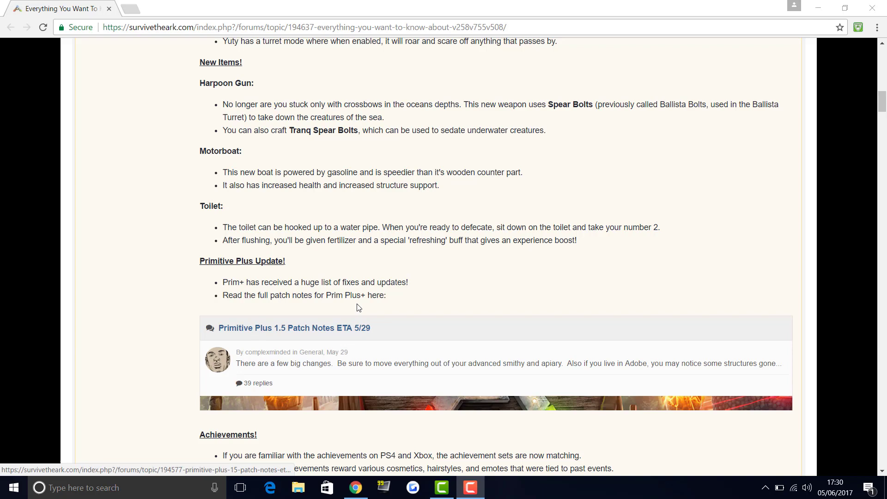
pyautogui.scroll(-3)
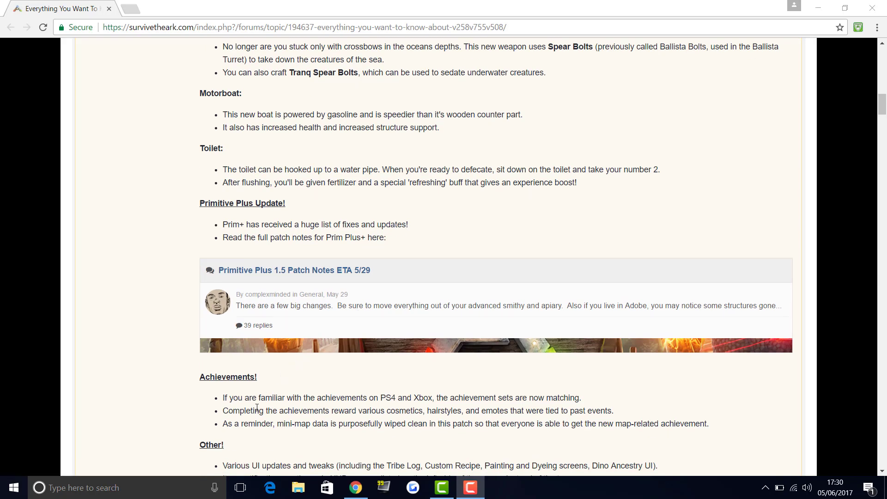
pyautogui.moveTo(440, 395)
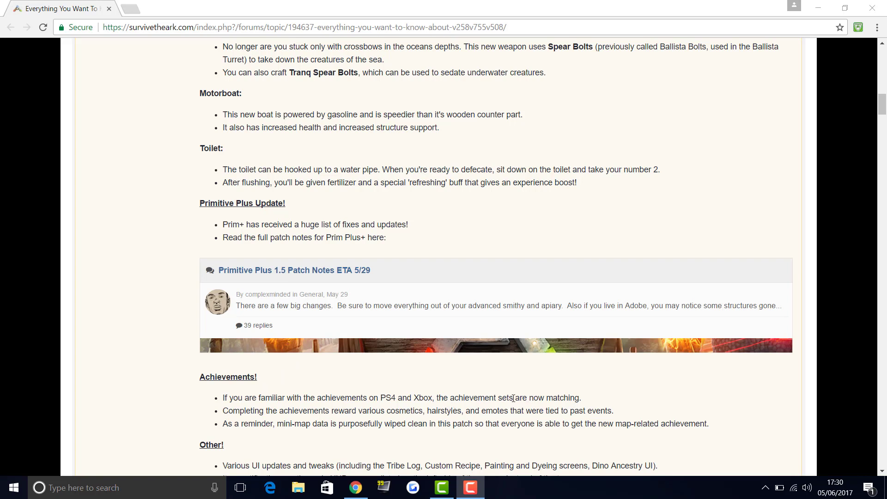
pyautogui.moveTo(272, 398)
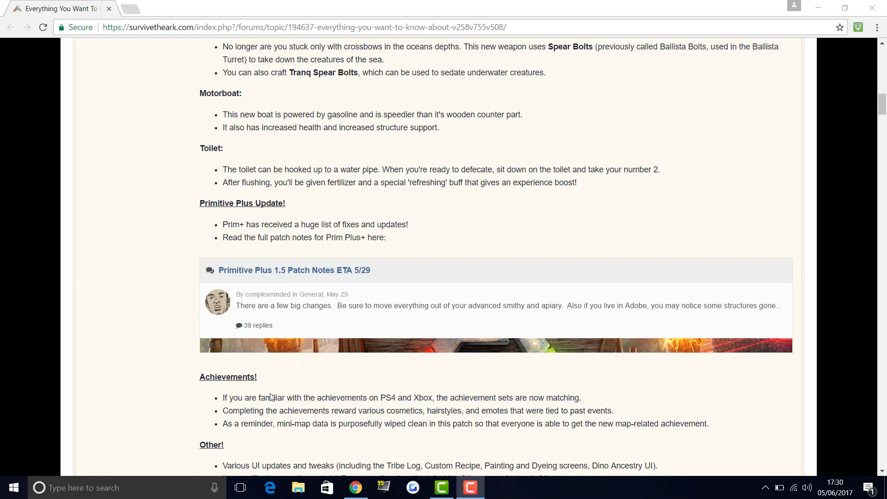
pyautogui.moveTo(366, 423)
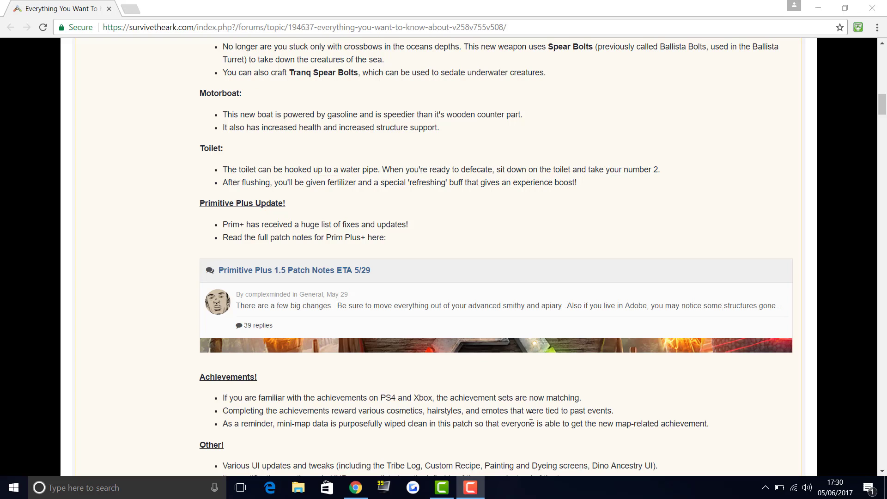
pyautogui.moveTo(246, 445)
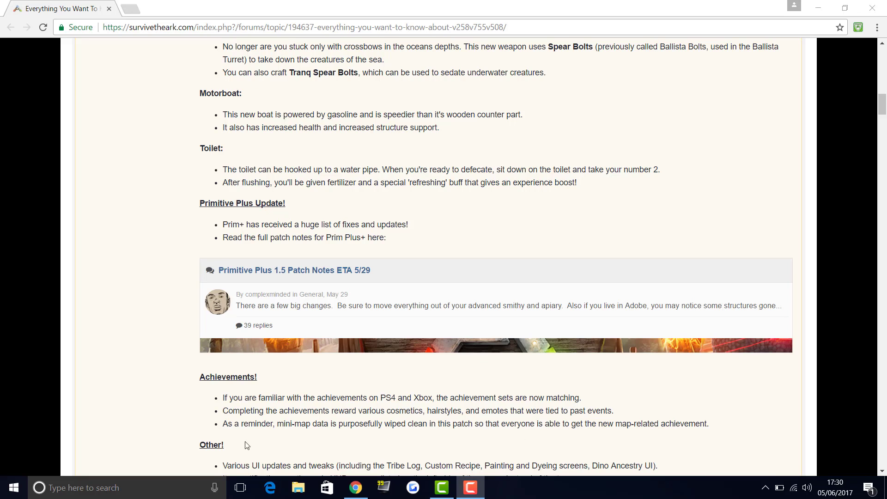
pyautogui.moveTo(323, 426)
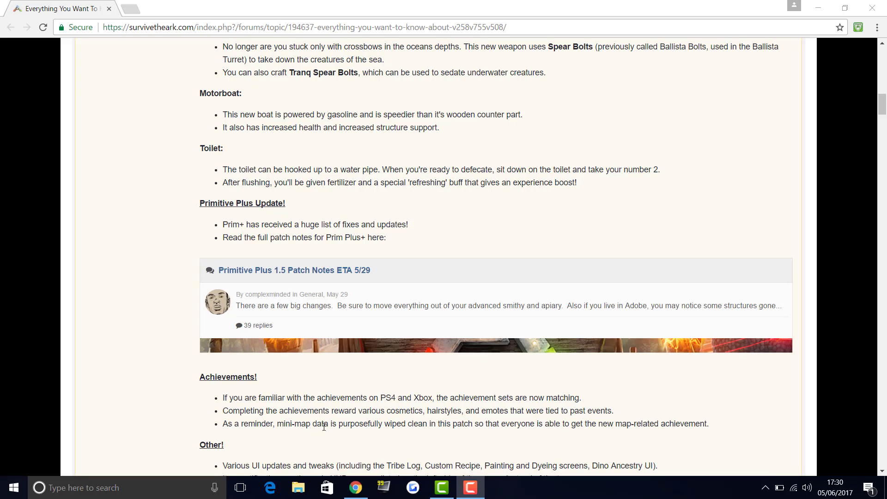
pyautogui.moveTo(464, 434)
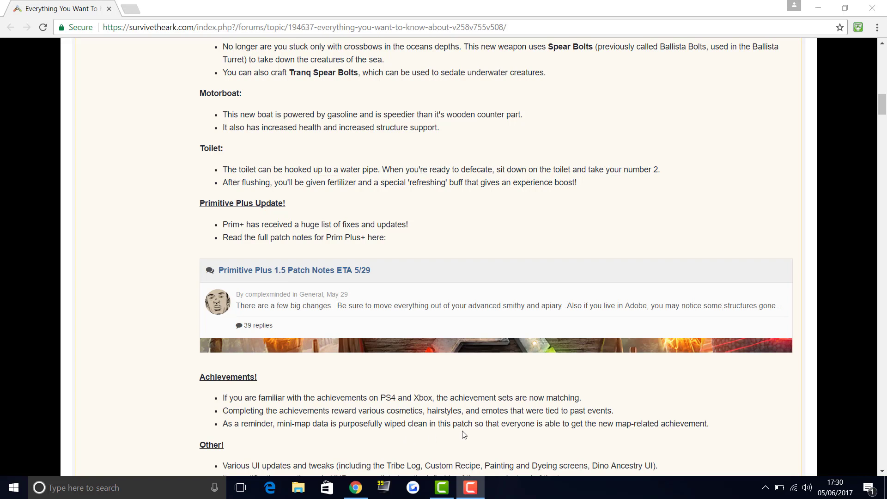
pyautogui.moveTo(609, 435)
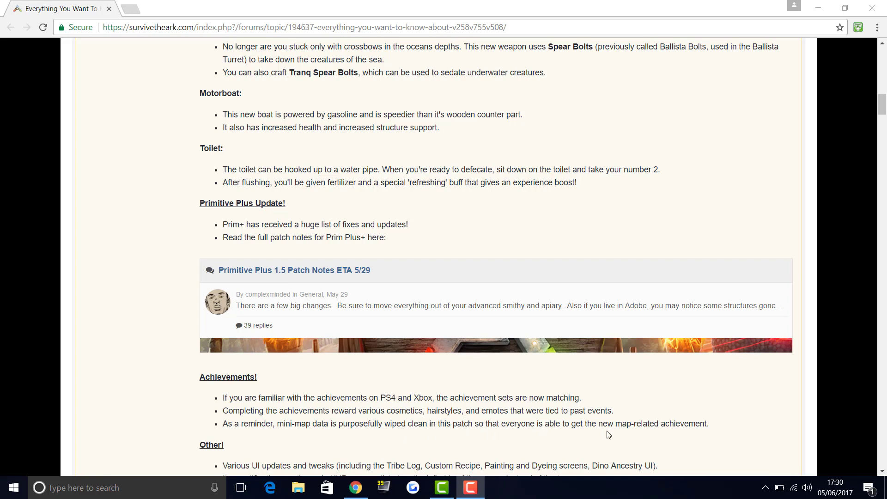
pyautogui.moveTo(447, 407)
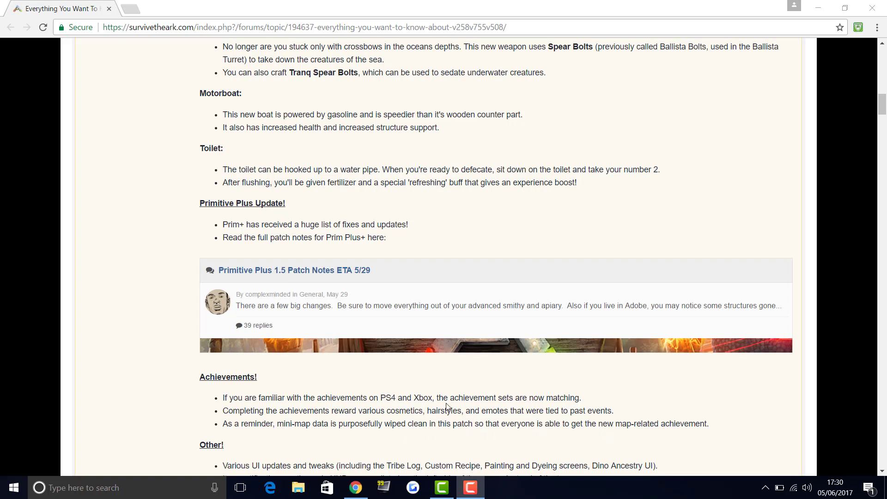
pyautogui.scroll(-3)
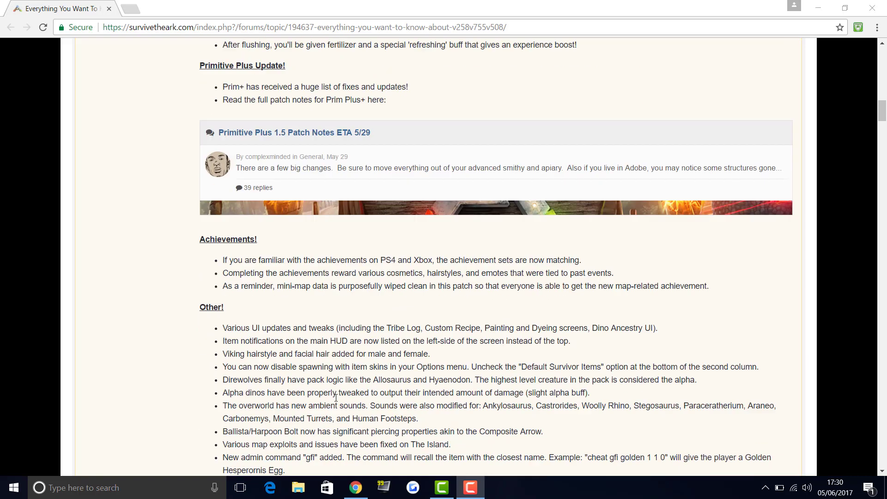
pyautogui.scroll(-3)
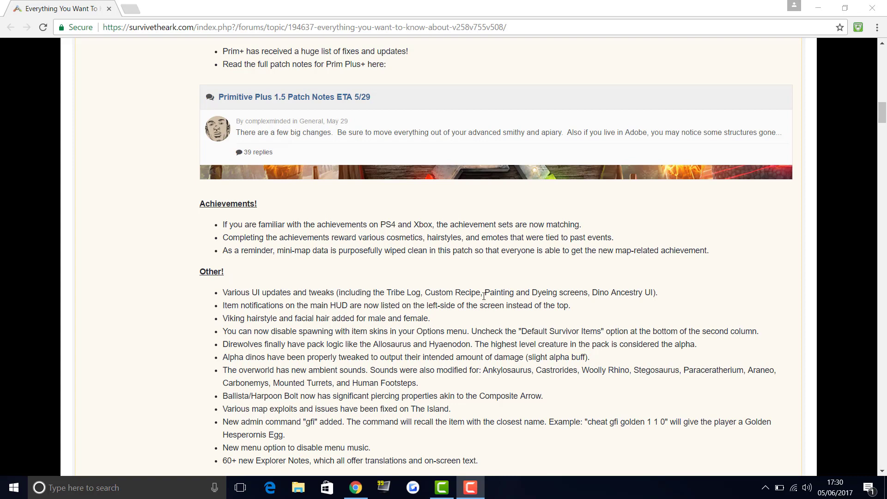
pyautogui.moveTo(553, 304)
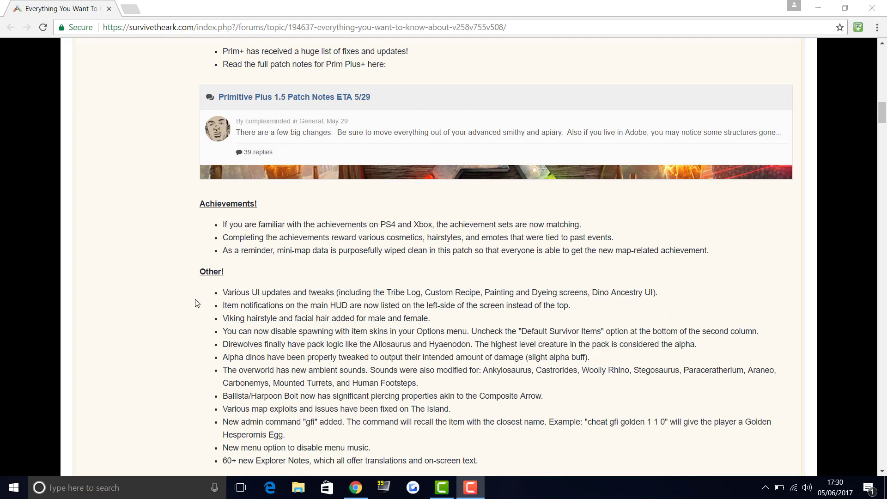
pyautogui.moveTo(333, 308)
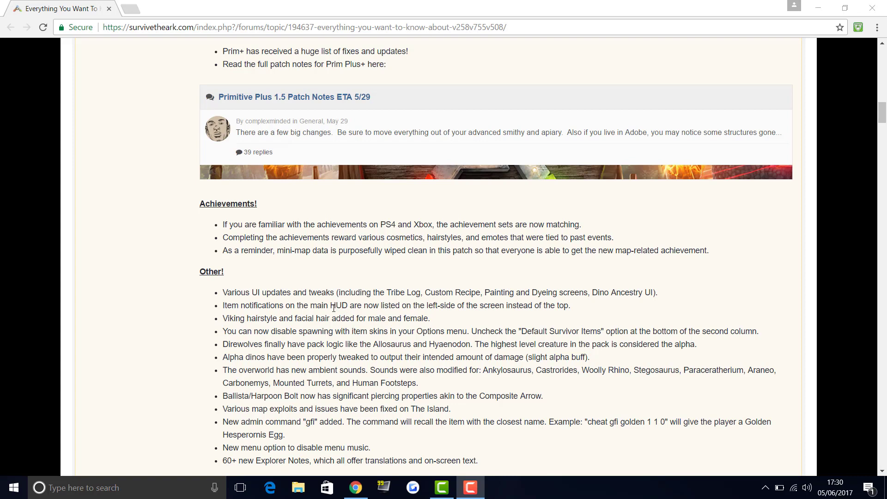
pyautogui.moveTo(416, 330)
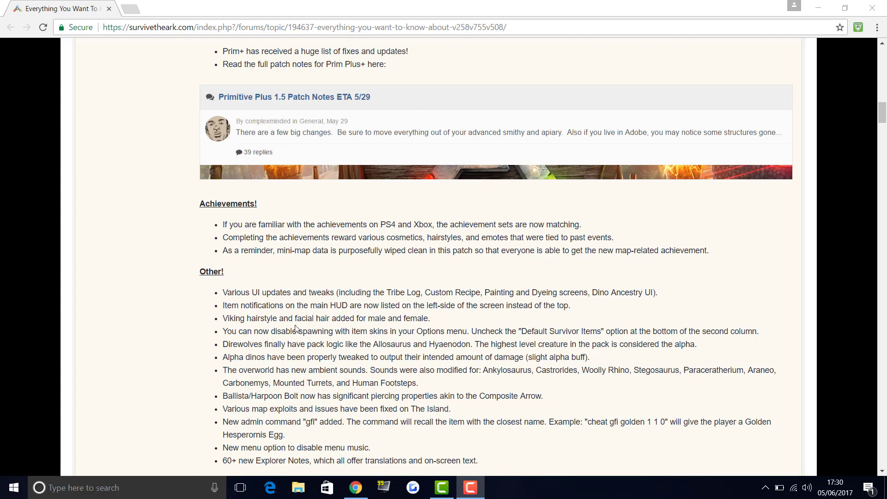
pyautogui.moveTo(386, 328)
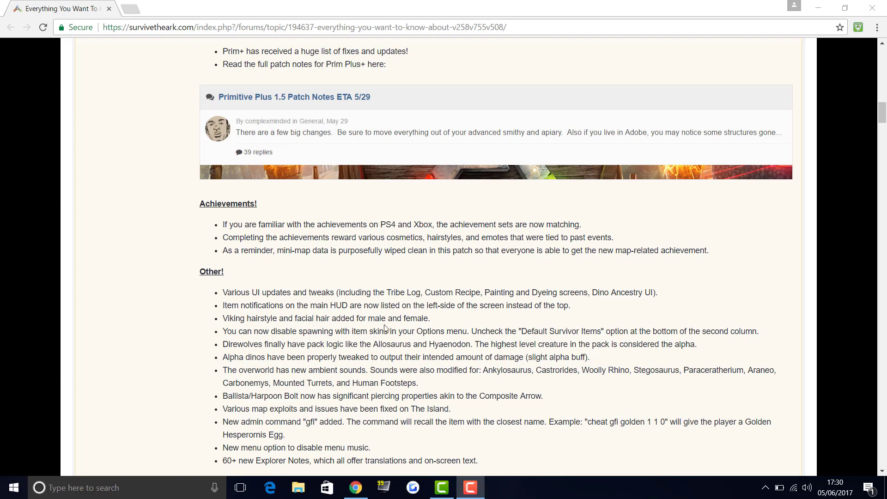
pyautogui.moveTo(338, 343)
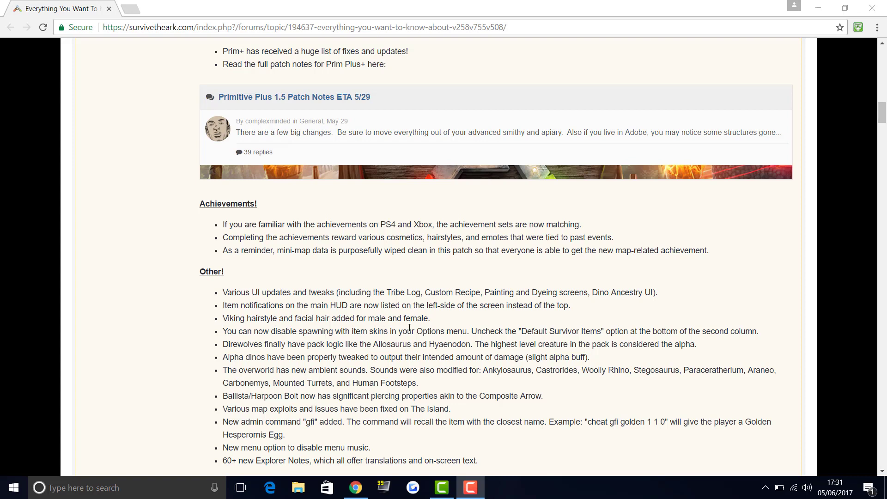
pyautogui.moveTo(545, 336)
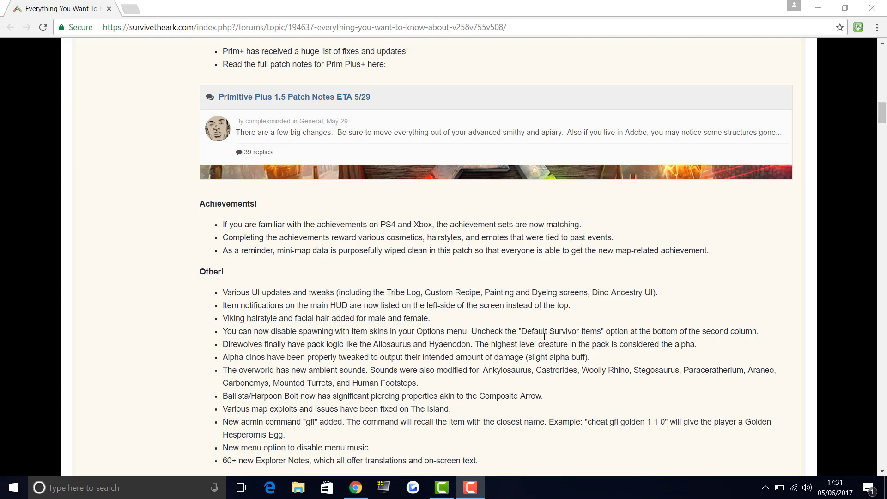
pyautogui.moveTo(685, 331)
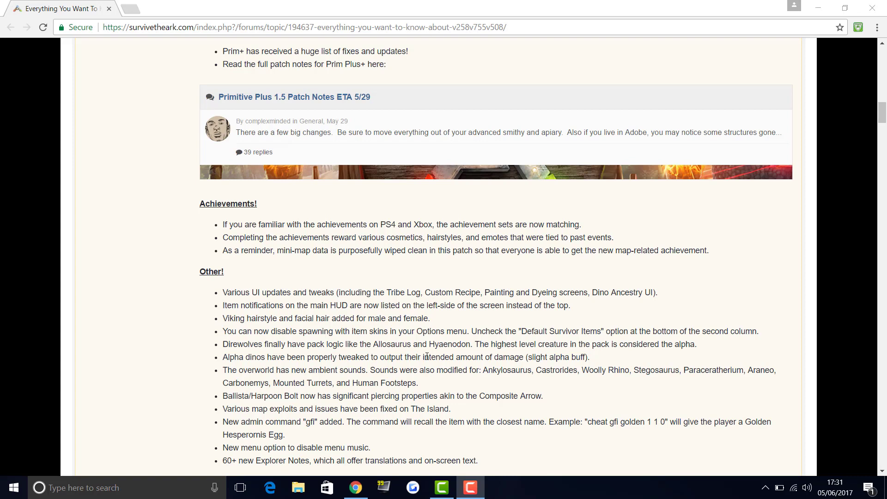
pyautogui.moveTo(449, 355)
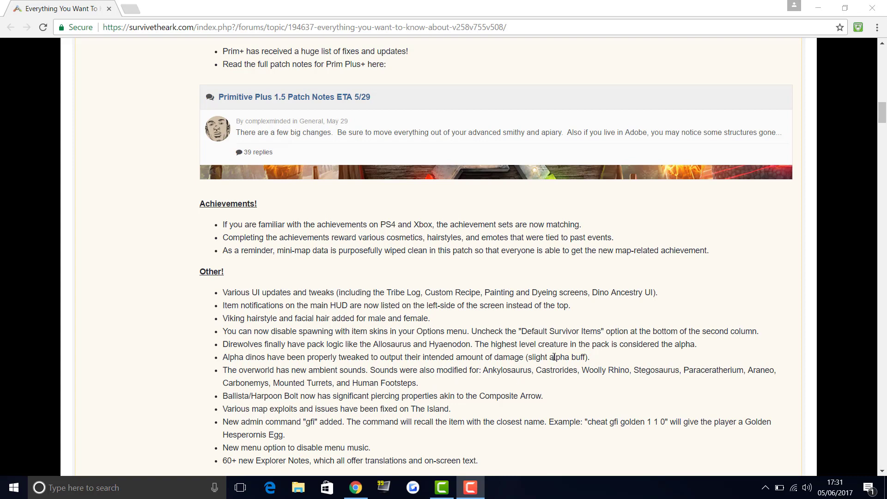
pyautogui.moveTo(565, 347)
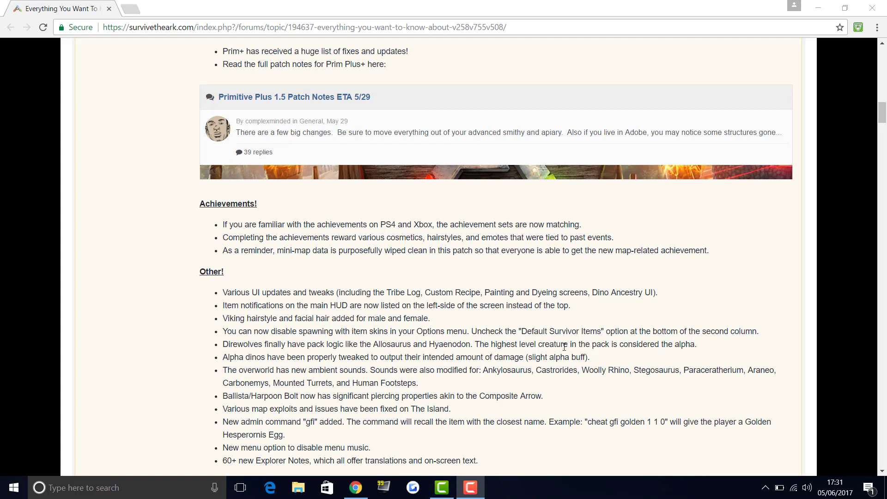
pyautogui.moveTo(443, 328)
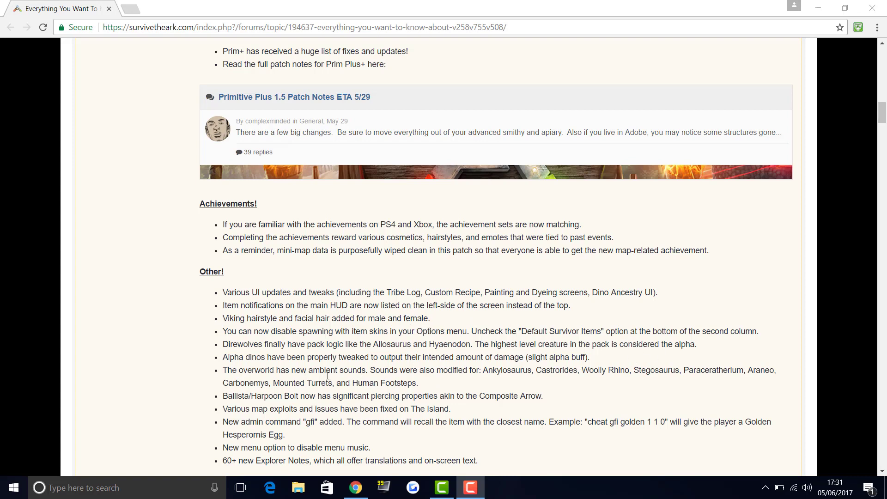
pyautogui.moveTo(231, 350)
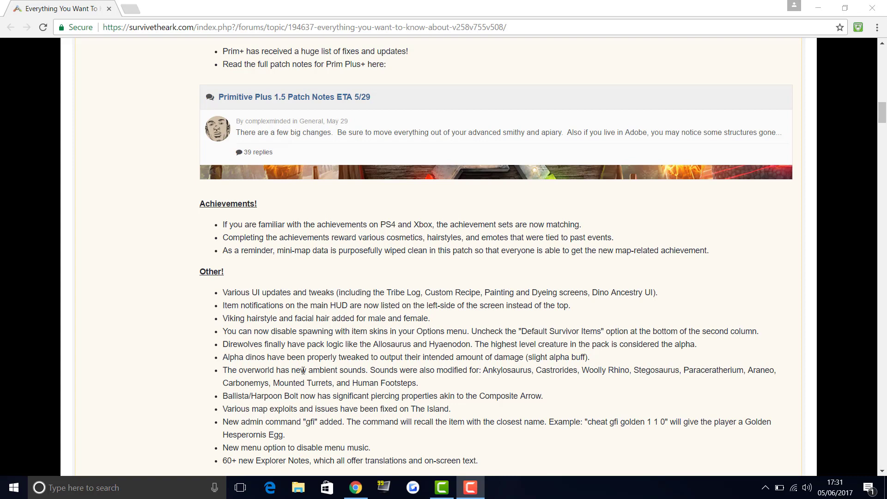
pyautogui.moveTo(449, 362)
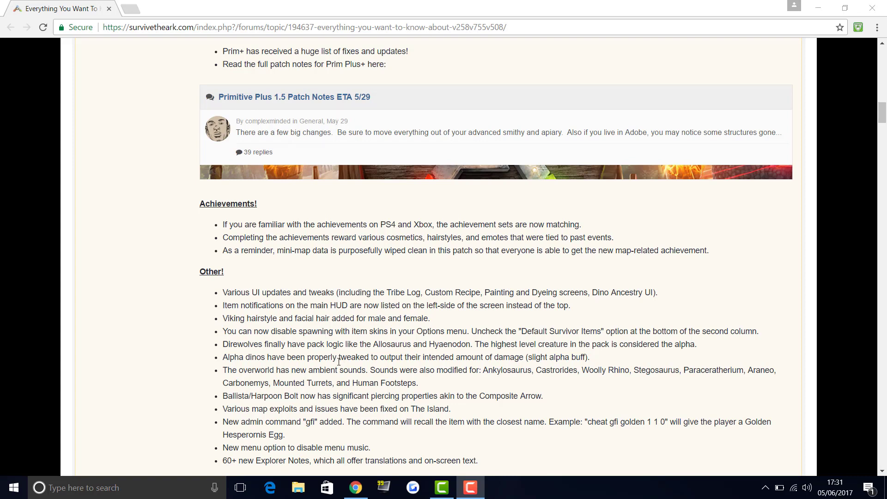
pyautogui.moveTo(552, 391)
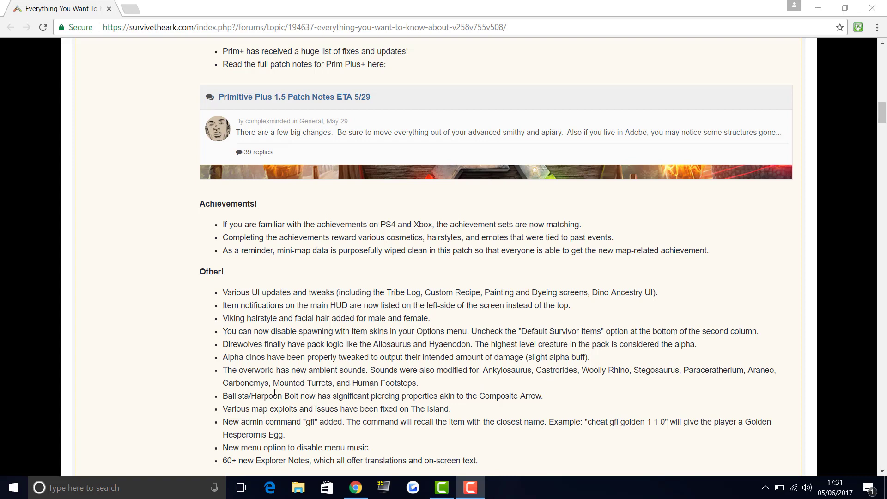
pyautogui.moveTo(423, 406)
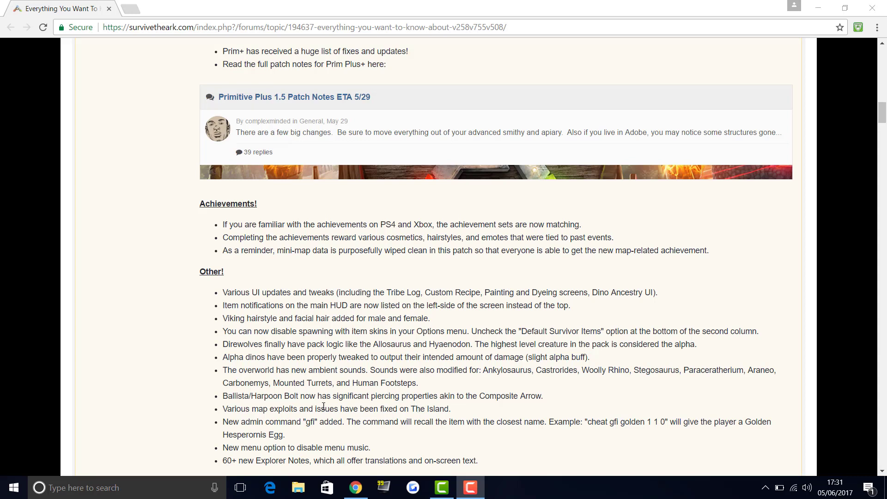
pyautogui.moveTo(255, 395)
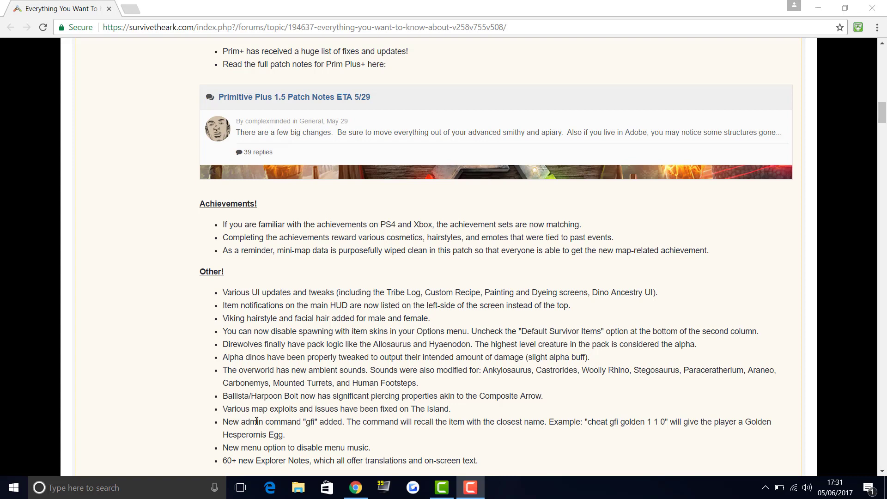
pyautogui.moveTo(331, 409)
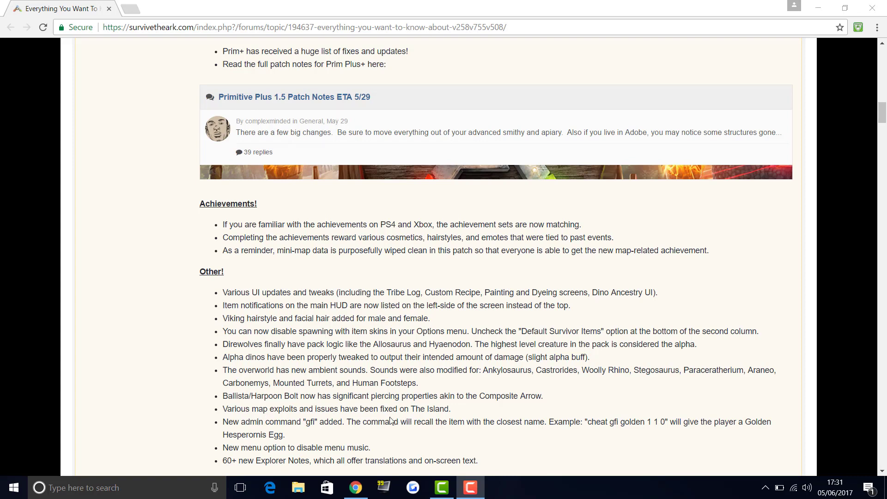
pyautogui.moveTo(305, 438)
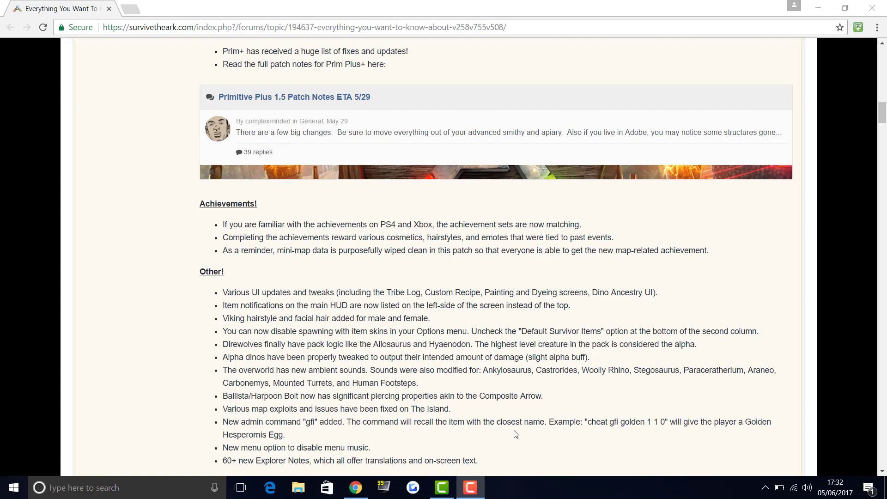
pyautogui.moveTo(647, 441)
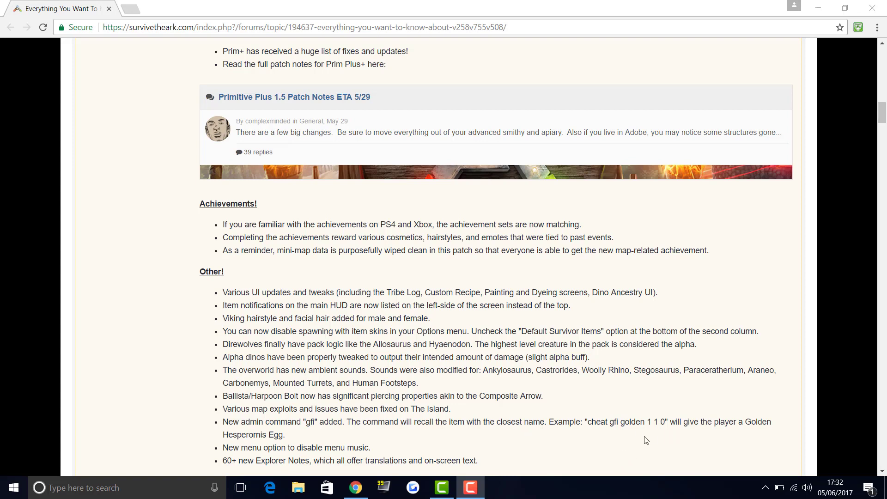
pyautogui.moveTo(736, 435)
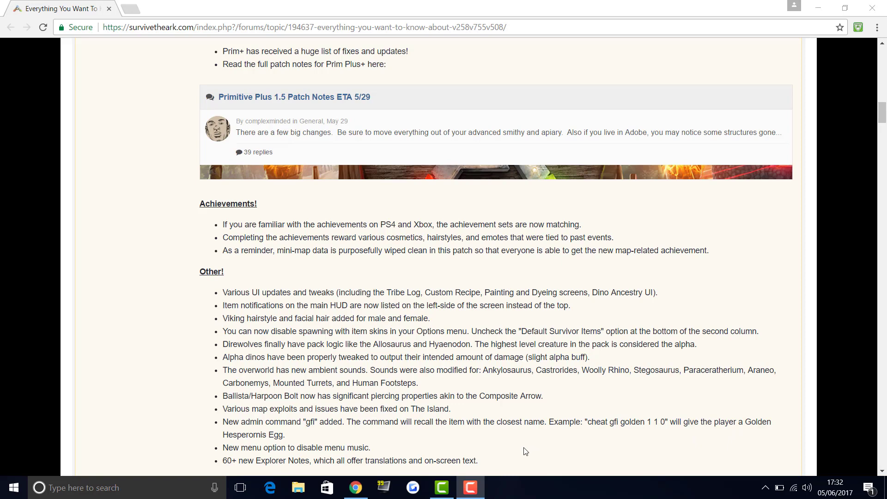
pyautogui.moveTo(472, 449)
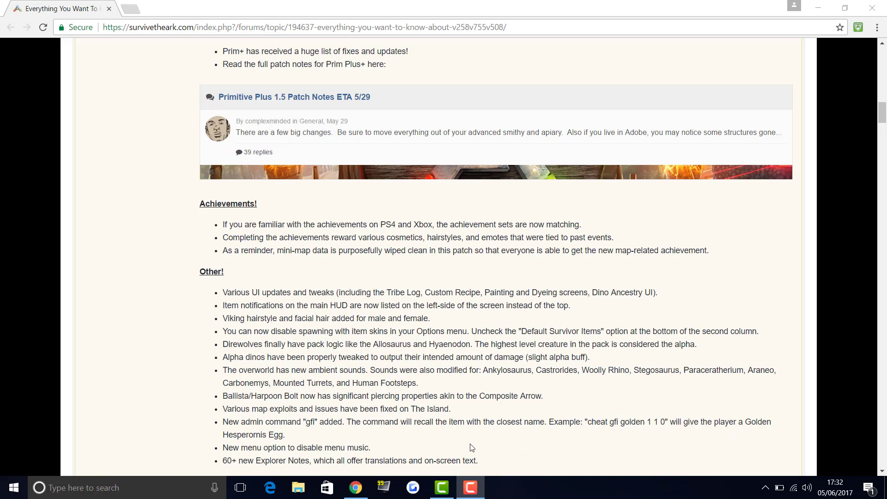
pyautogui.scroll(-3)
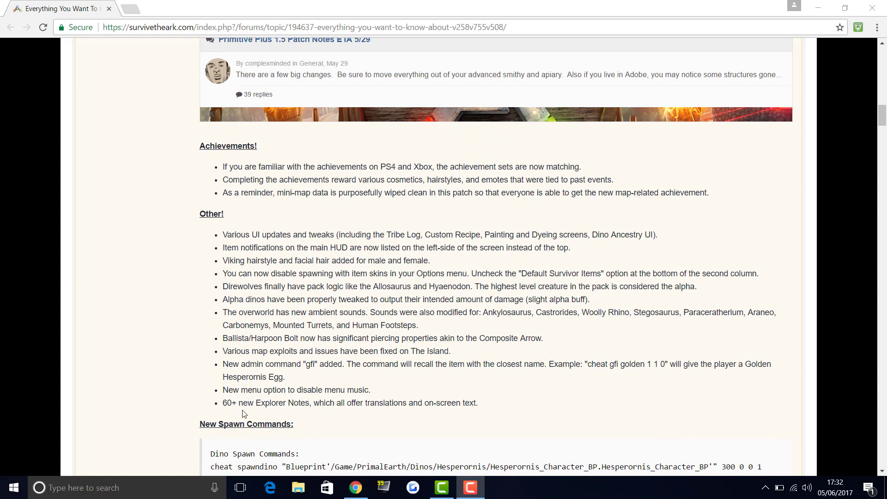
pyautogui.moveTo(362, 422)
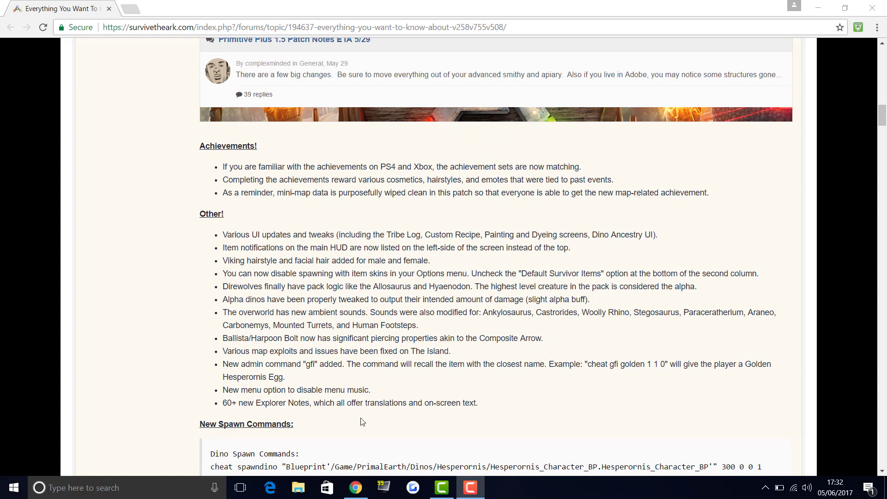
pyautogui.moveTo(364, 418)
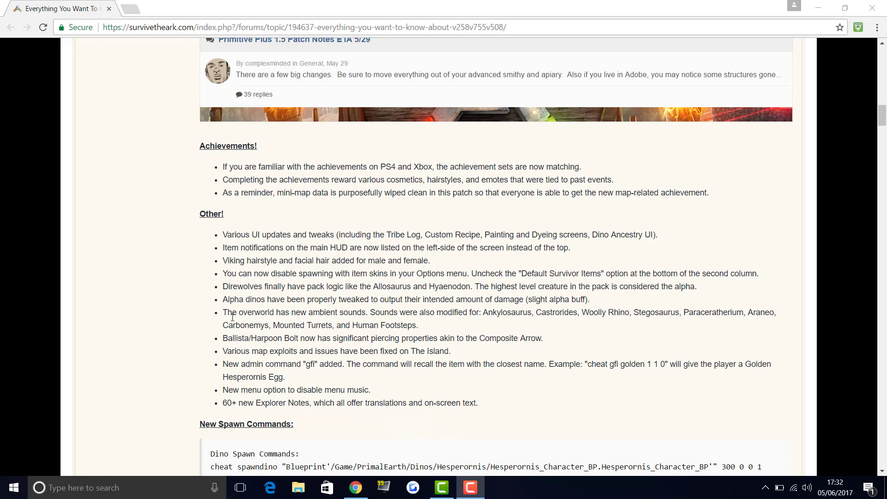
pyautogui.scroll(-3)
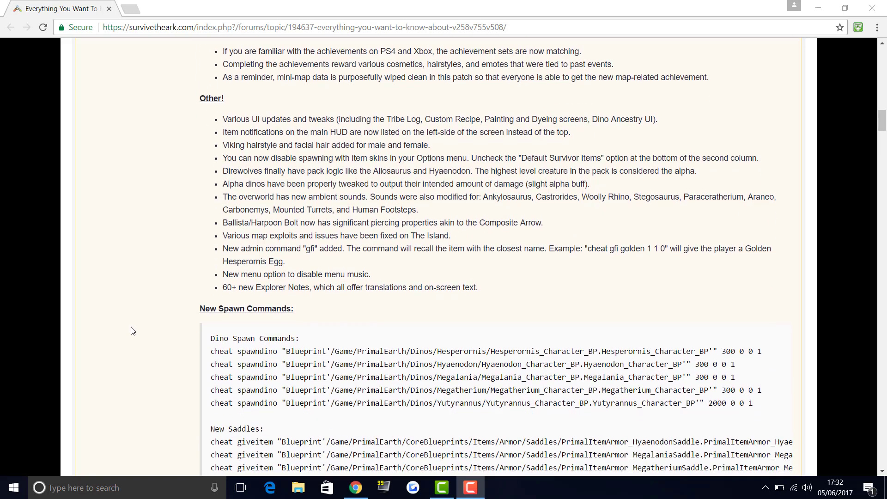
pyautogui.moveTo(355, 400)
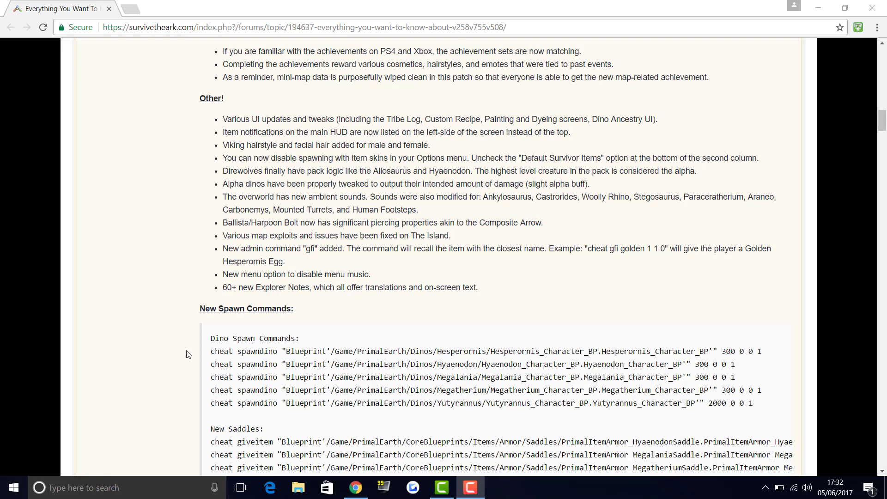
pyautogui.moveTo(165, 371)
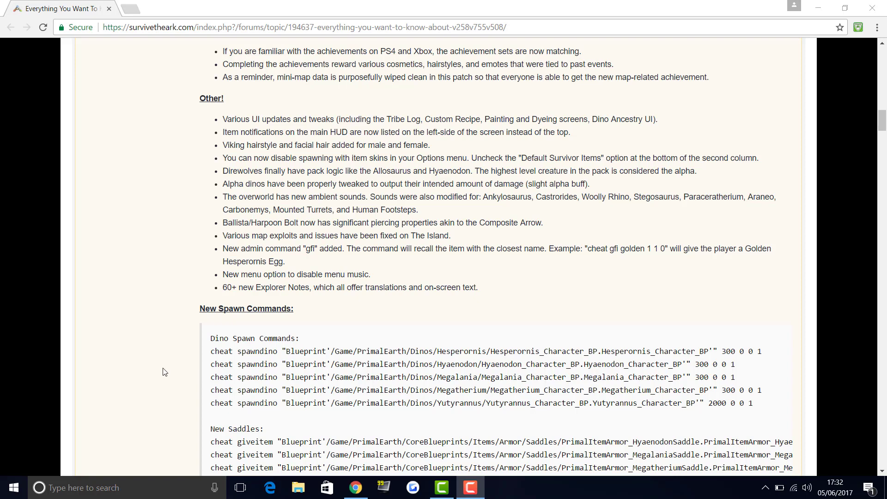
pyautogui.moveTo(189, 372)
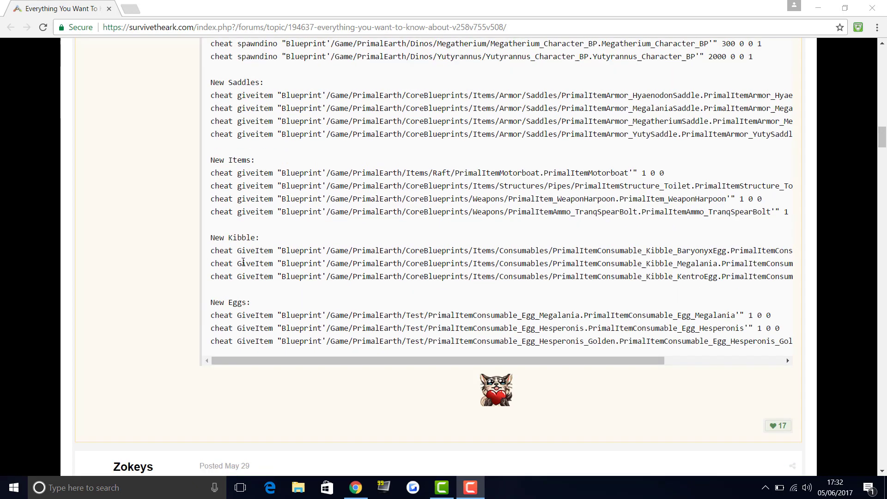
pyautogui.scroll(3)
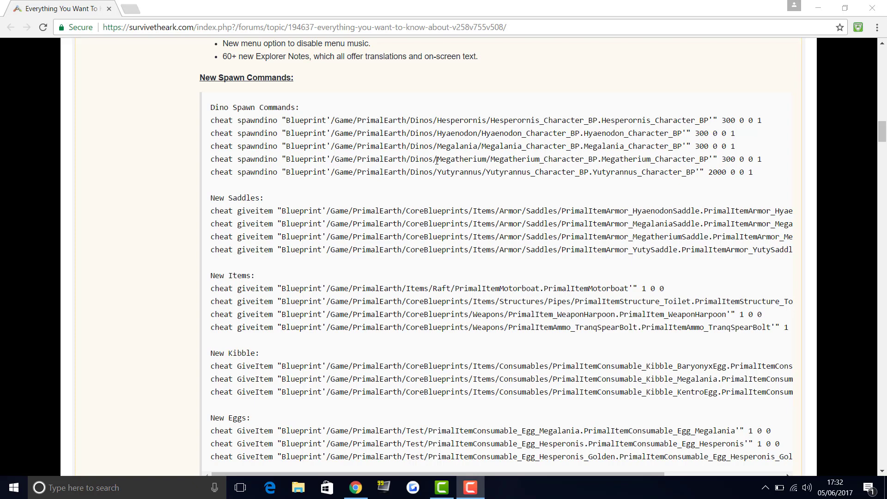
pyautogui.moveTo(647, 157)
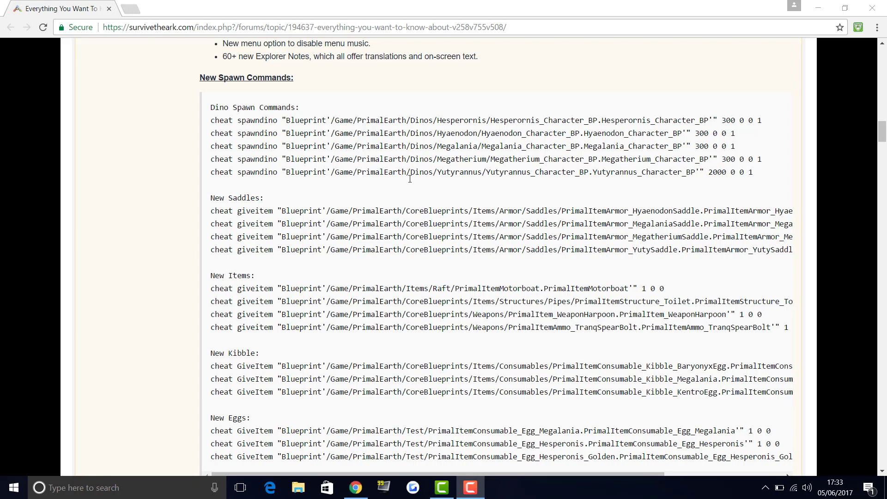
pyautogui.moveTo(605, 188)
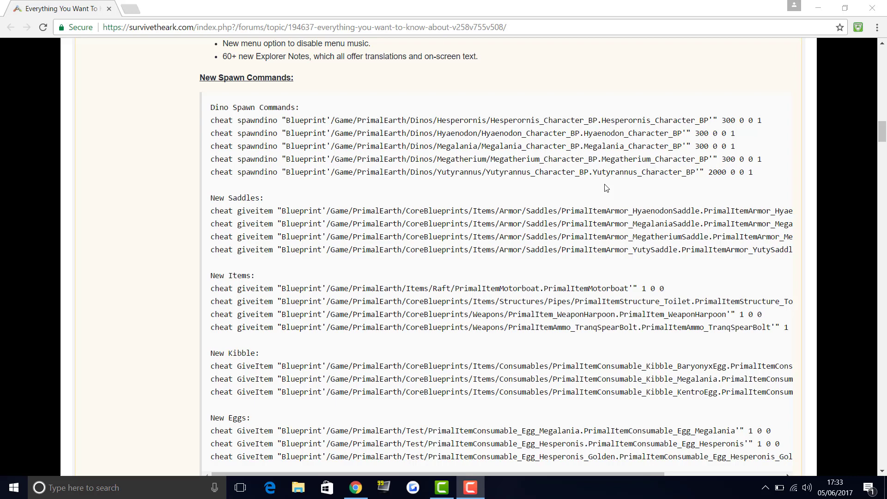
pyautogui.moveTo(632, 172)
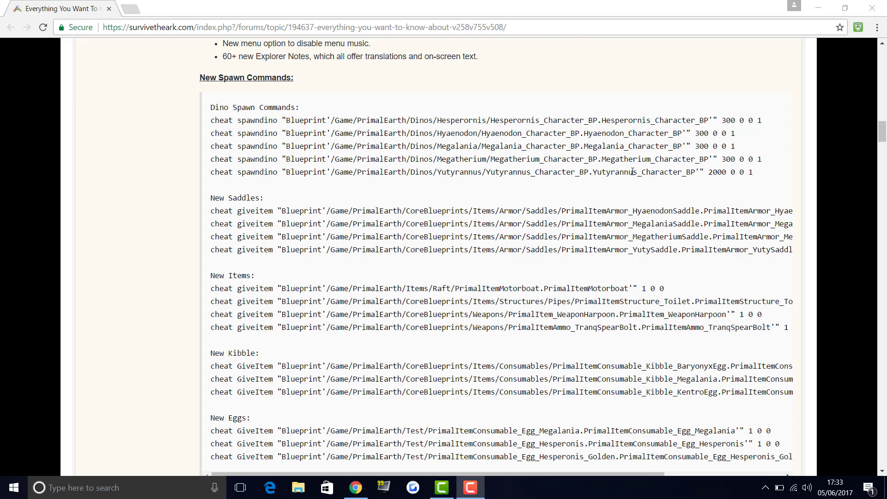
pyautogui.scroll(-3)
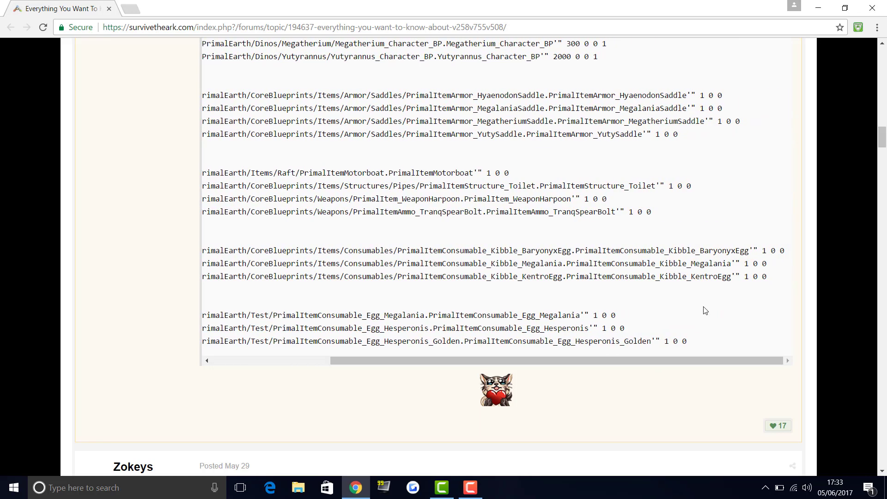
pyautogui.scroll(3)
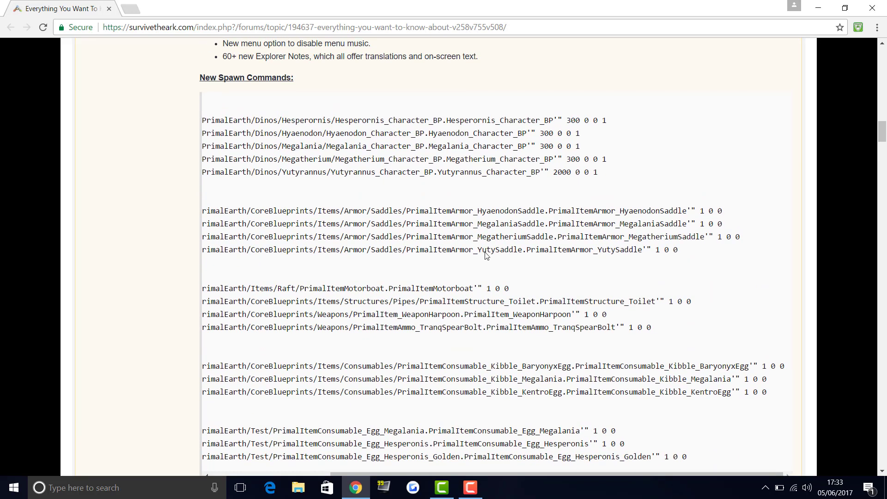
pyautogui.scroll(-3)
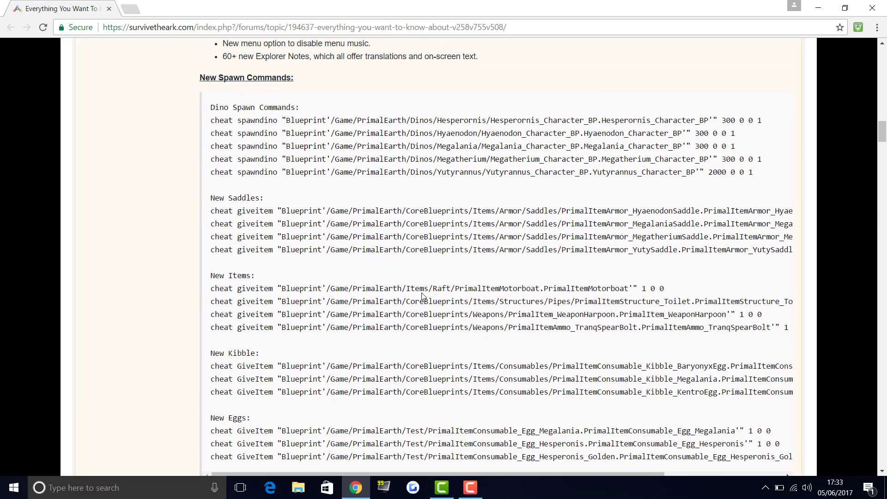
pyautogui.scroll(-3)
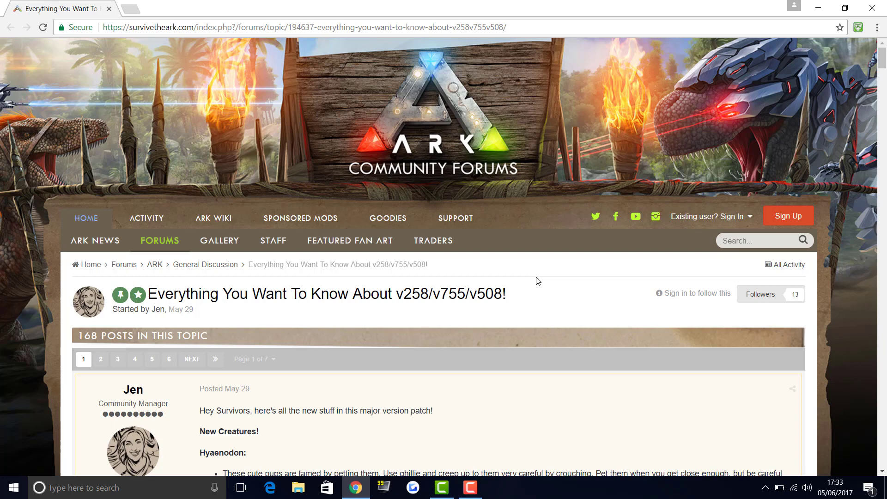
pyautogui.scroll(-3)
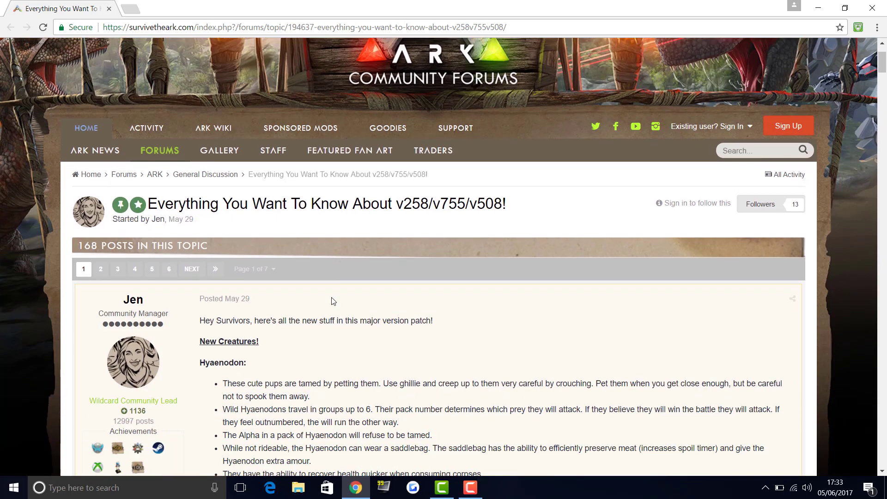
pyautogui.scroll(-3)
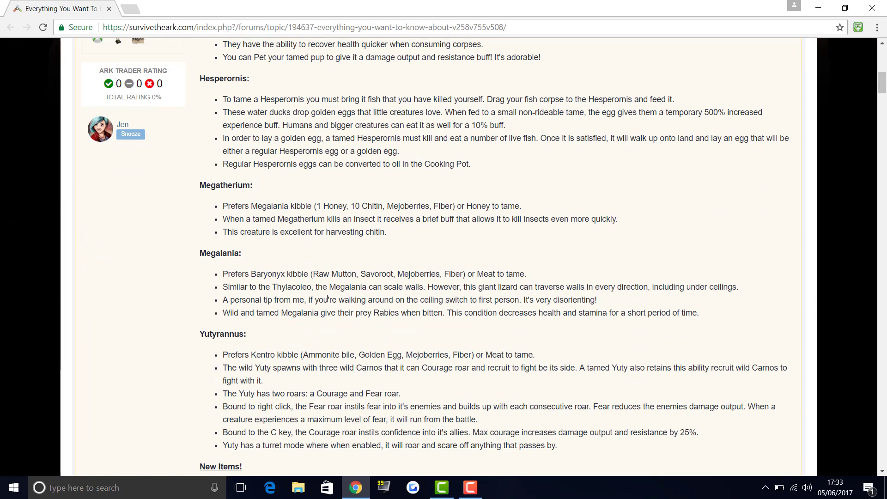
pyautogui.scroll(-3)
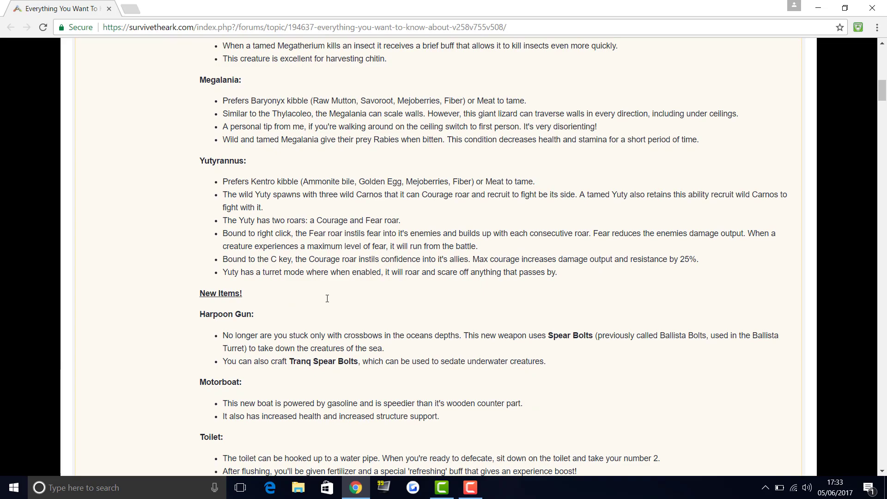
pyautogui.scroll(3)
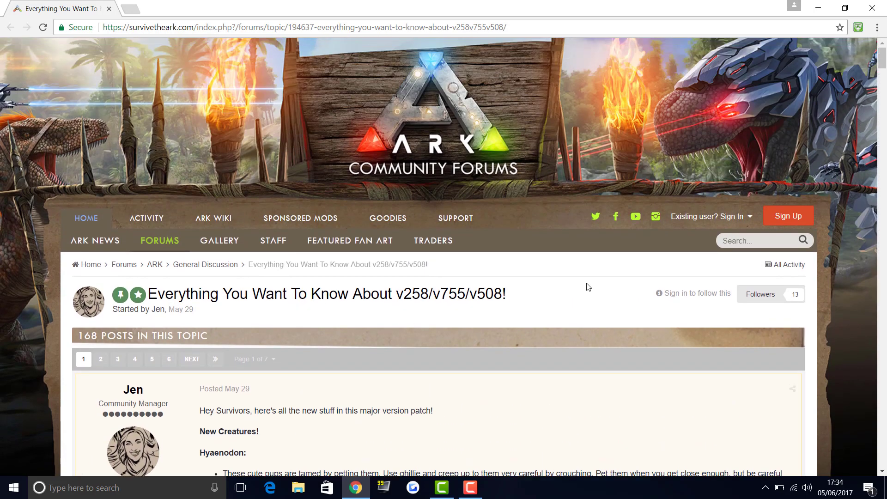
pyautogui.moveTo(585, 317)
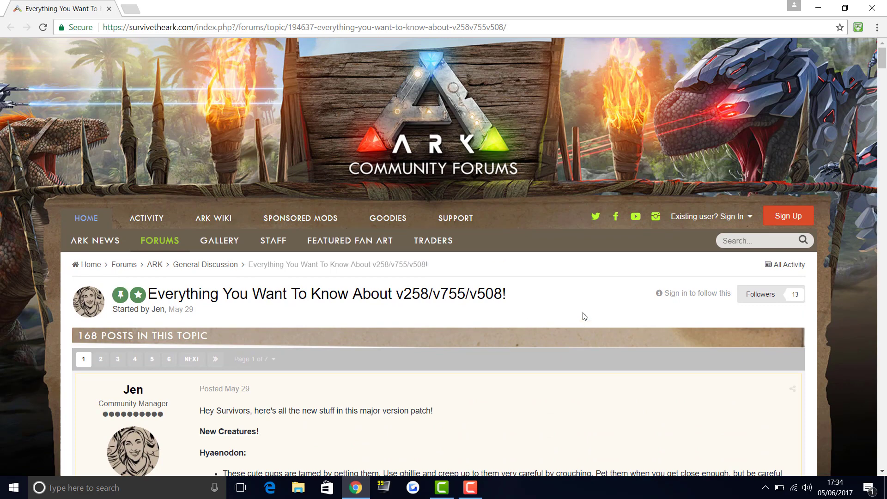